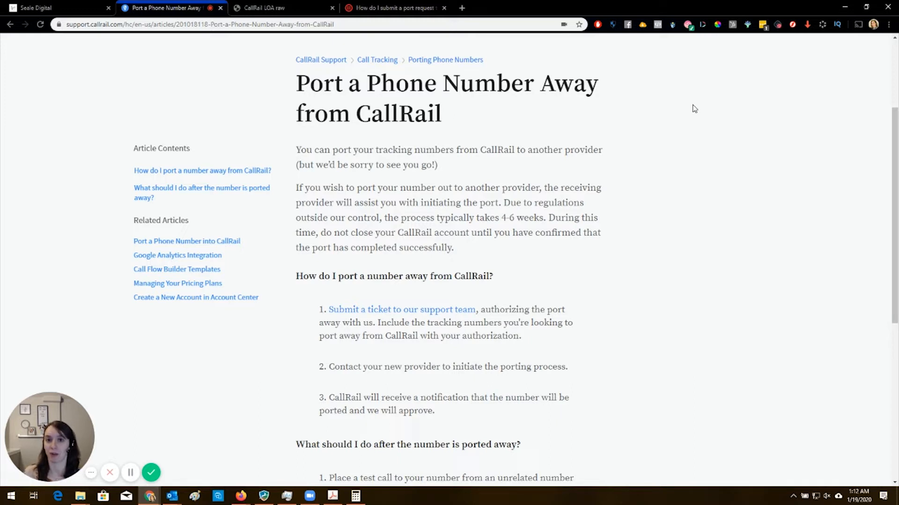
pyautogui.moveTo(502, 81)
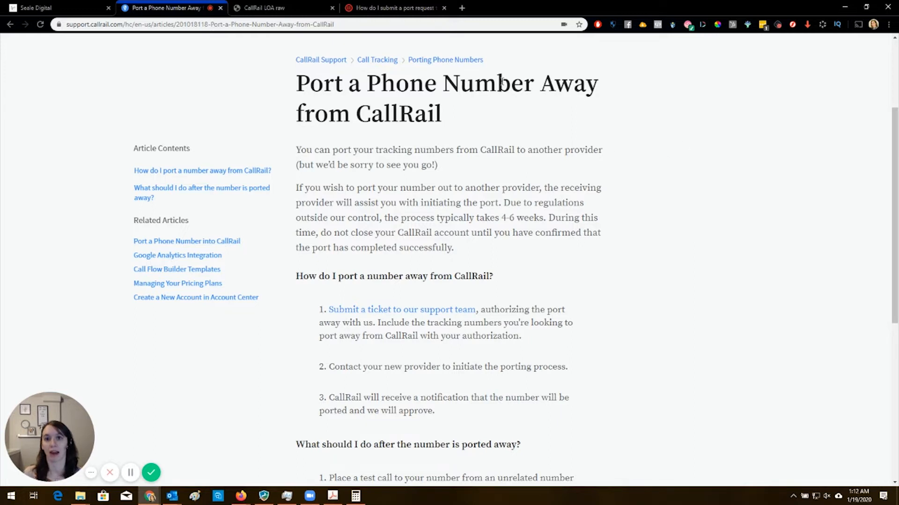
# Skim Twilio's article on submitting port requests, then return to the CallRail Support tab.
pyautogui.click(391, 7)
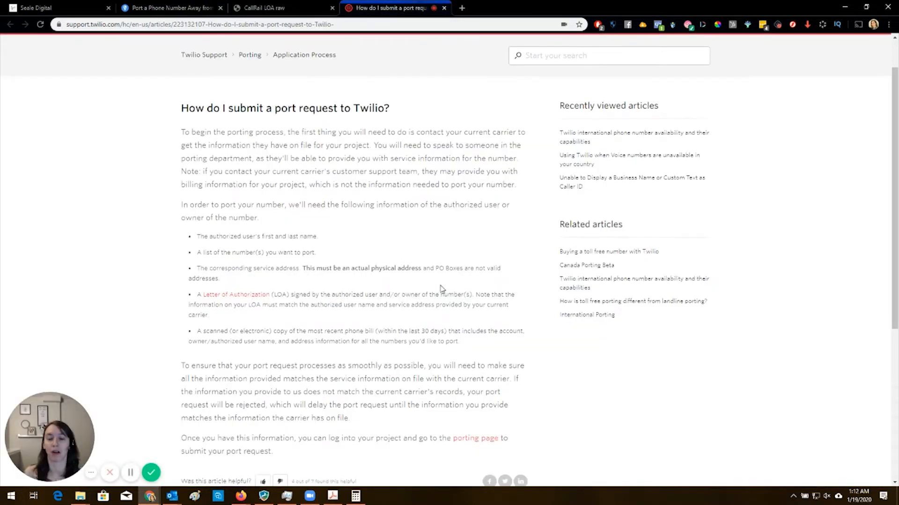
pyautogui.scroll(-3)
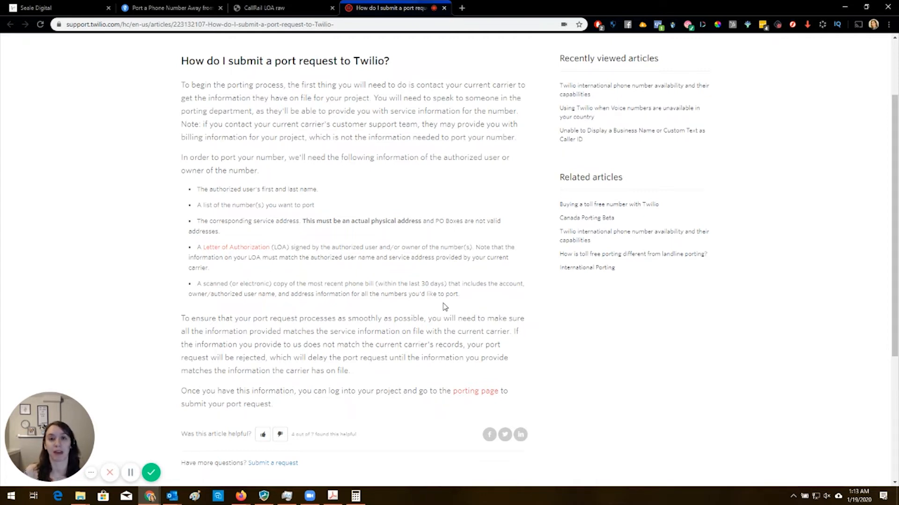
pyautogui.moveTo(309, 135)
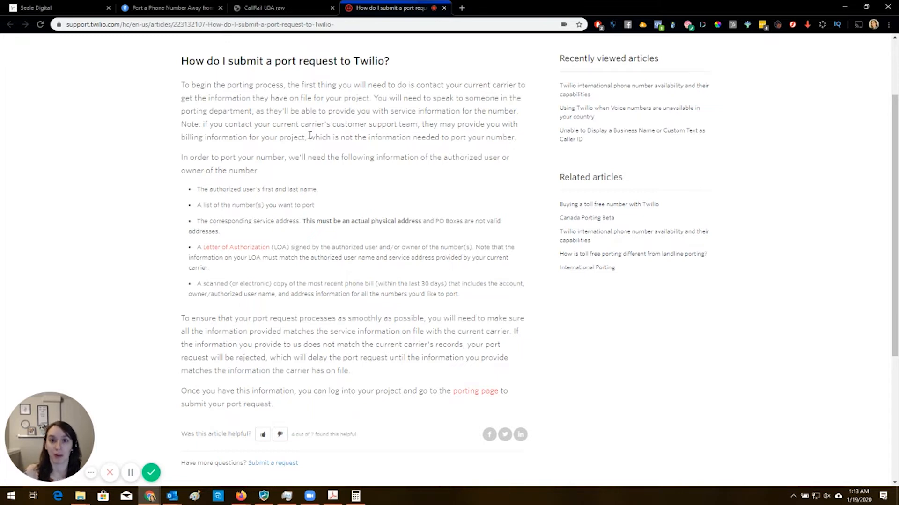
pyautogui.click(169, 8)
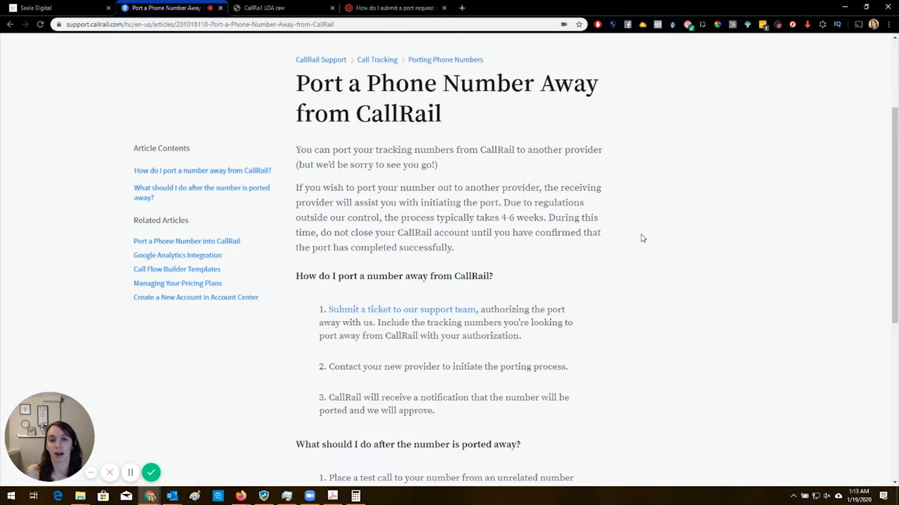
pyautogui.moveTo(296, 64)
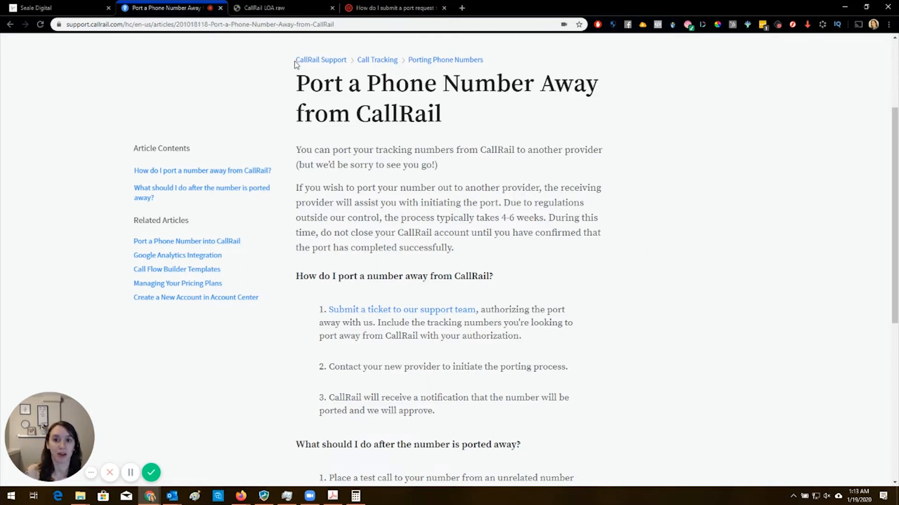
# Highlight the CallRail article title, then switch to the blank CallRail LOA form.
pyautogui.moveTo(295, 84); pyautogui.dragTo(598, 84)
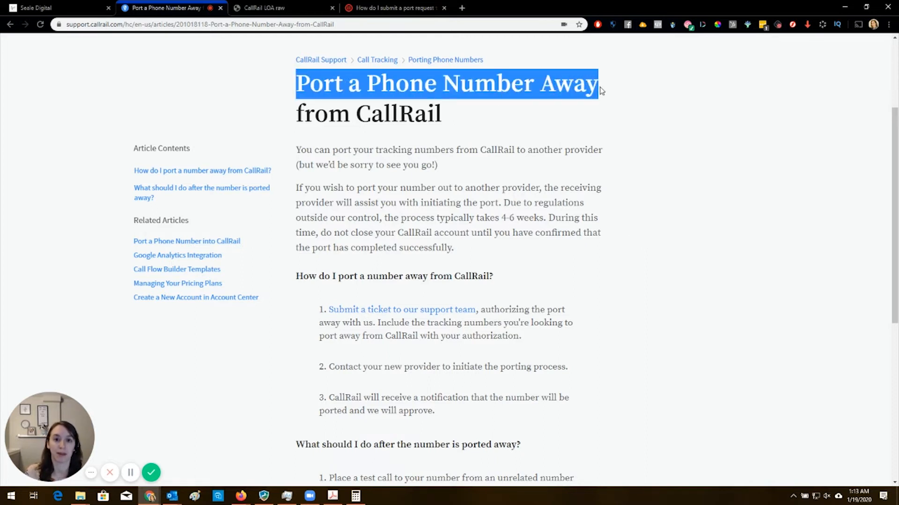
pyautogui.click(519, 194)
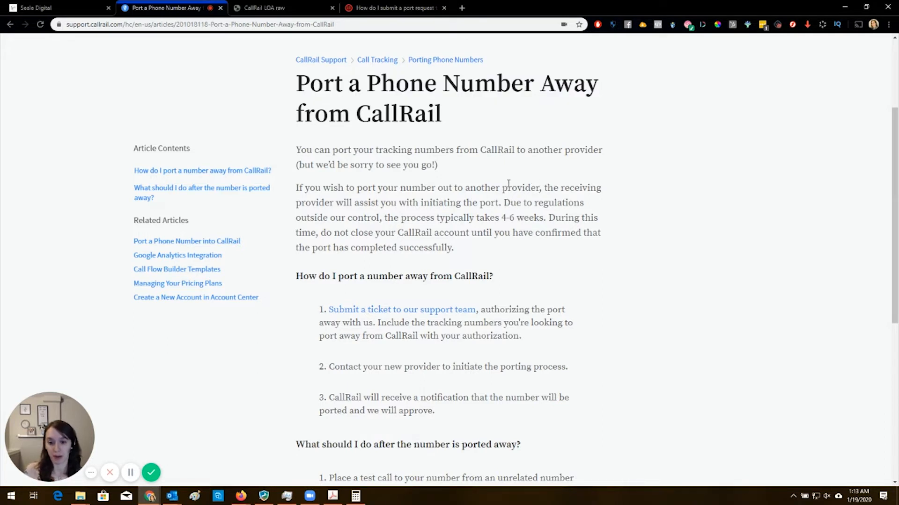
pyautogui.moveTo(384, 312)
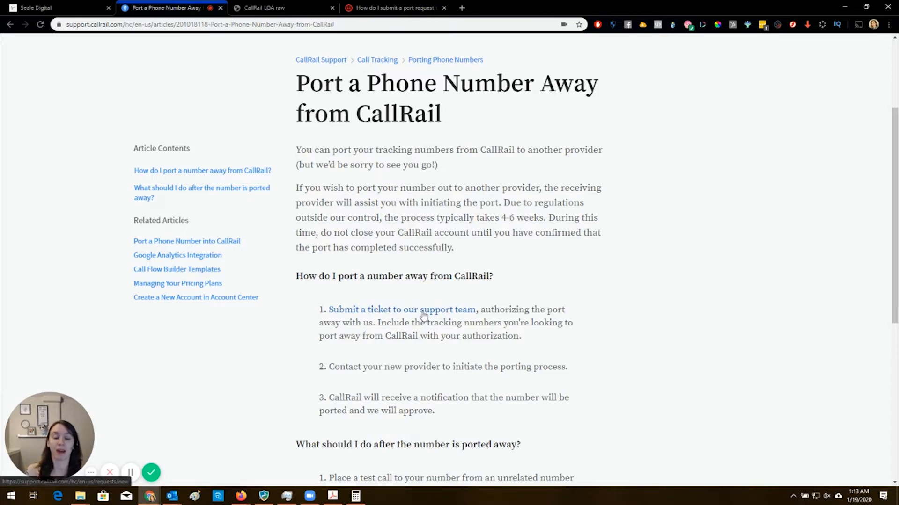
pyautogui.moveTo(409, 277)
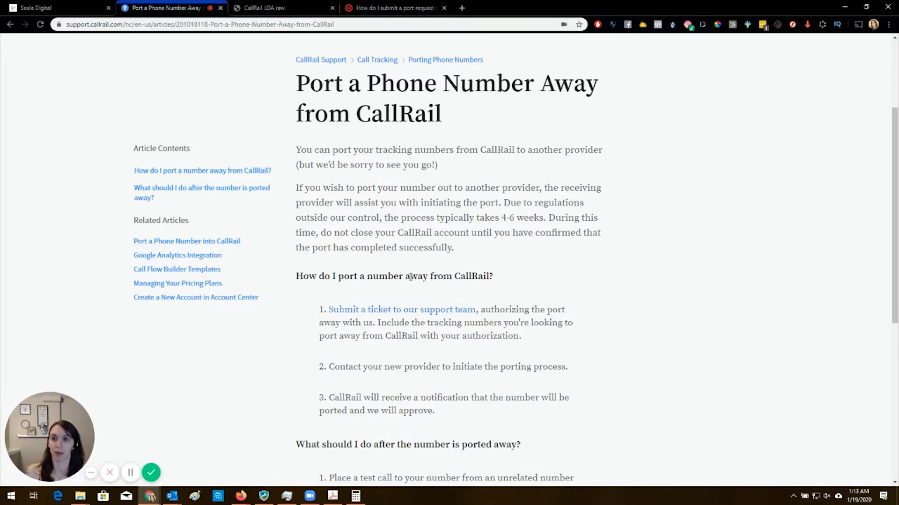
pyautogui.click(275, 7)
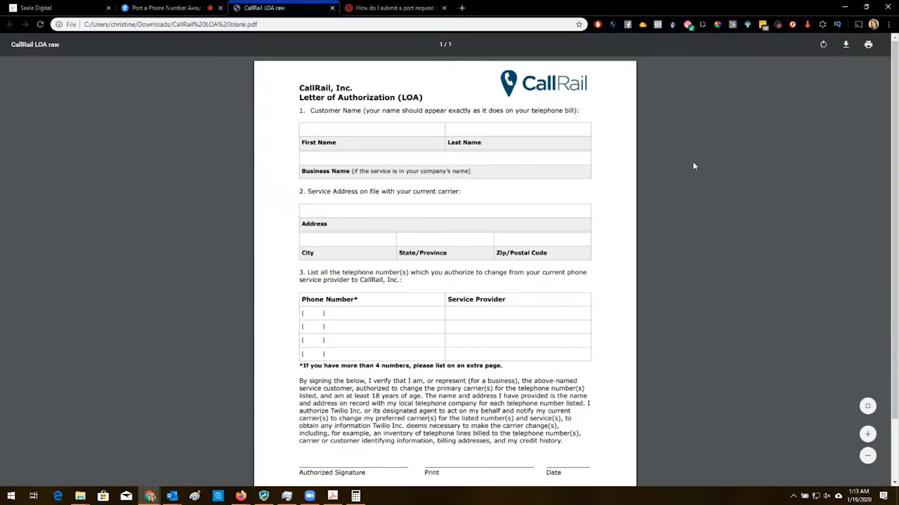
pyautogui.moveTo(521, 107)
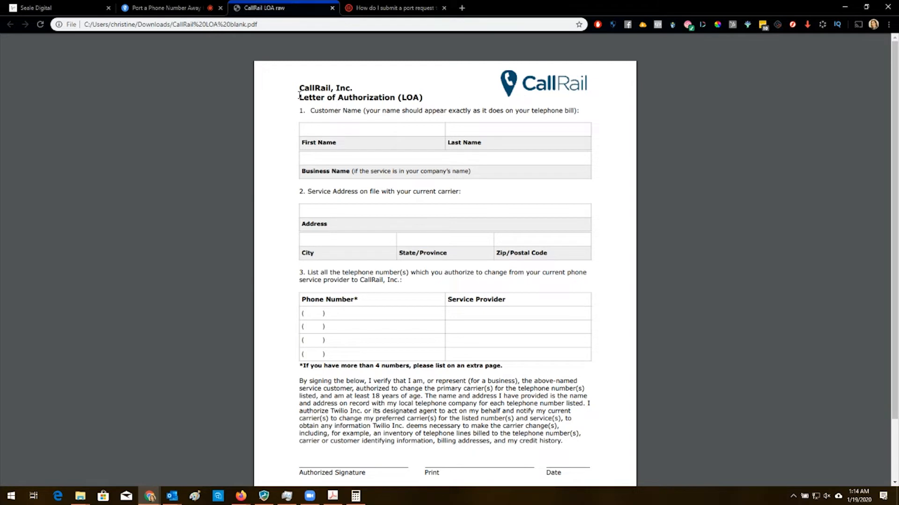
# Highlight the LOA form heading and customer name line, then clear the highlight.
pyautogui.moveTo(299, 97); pyautogui.dragTo(451, 110)
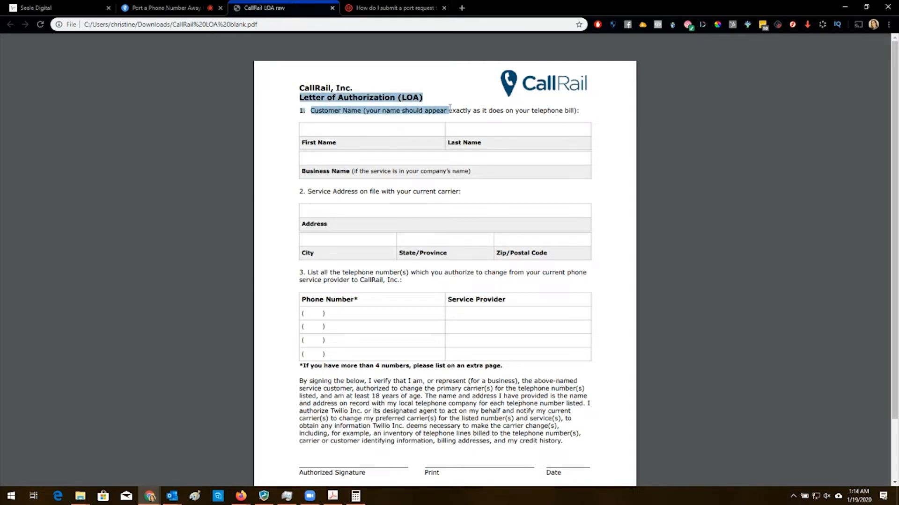
pyautogui.click(338, 135)
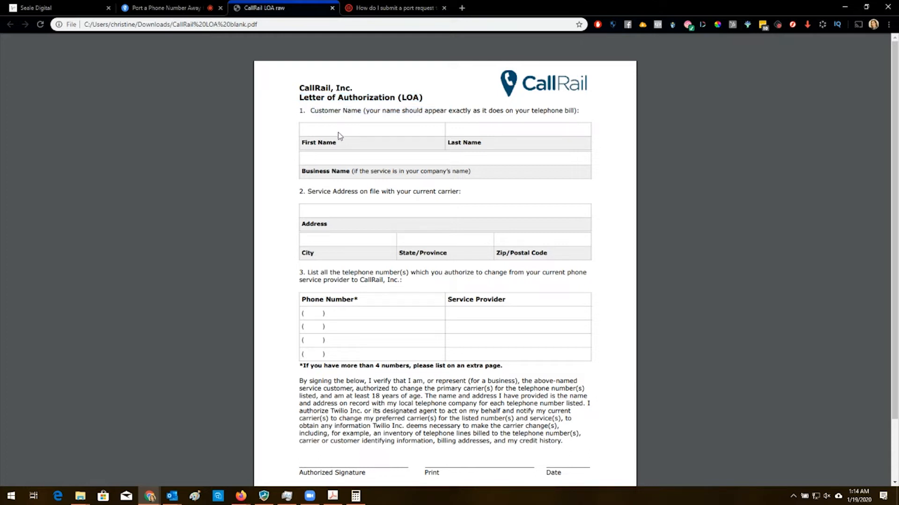
pyautogui.moveTo(331, 341)
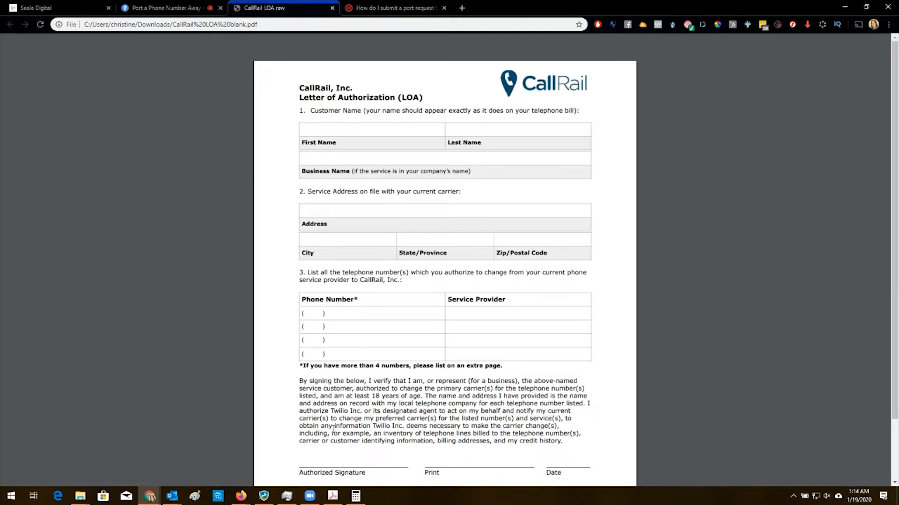
pyautogui.moveTo(332, 428)
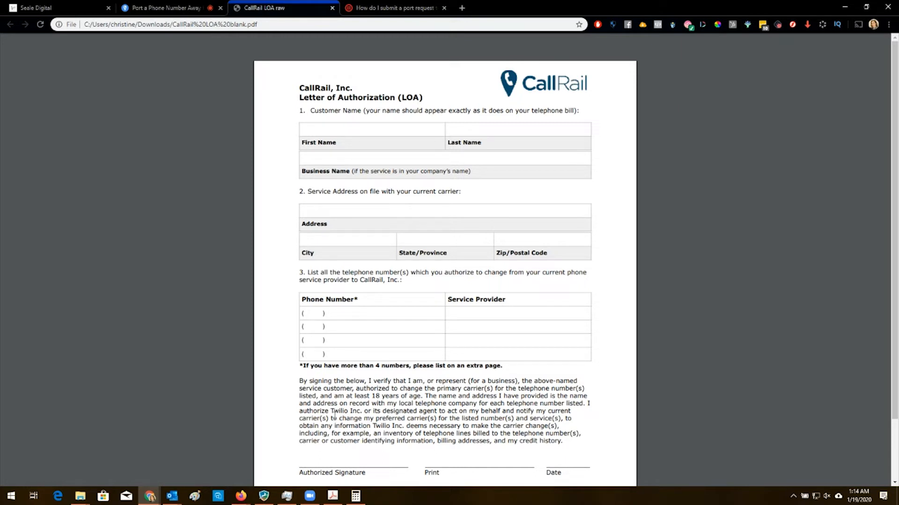
pyautogui.moveTo(178, 464)
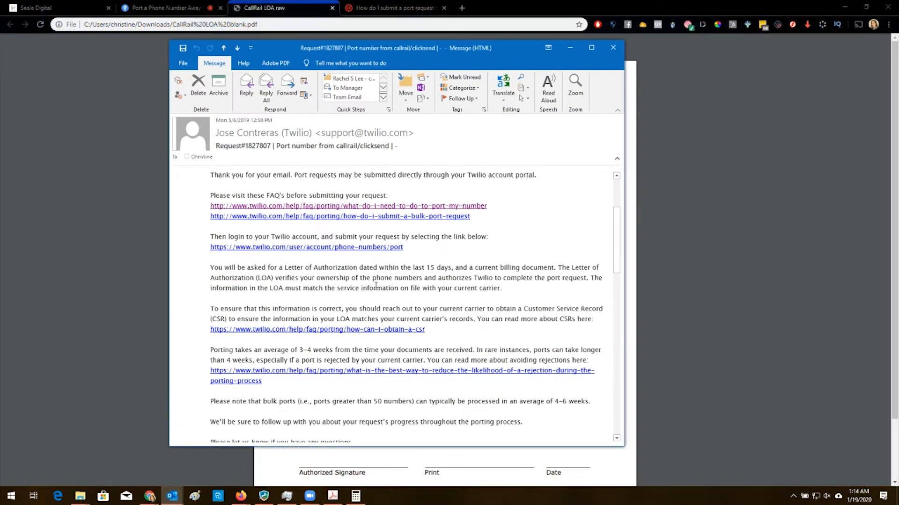
pyautogui.moveTo(184, 475)
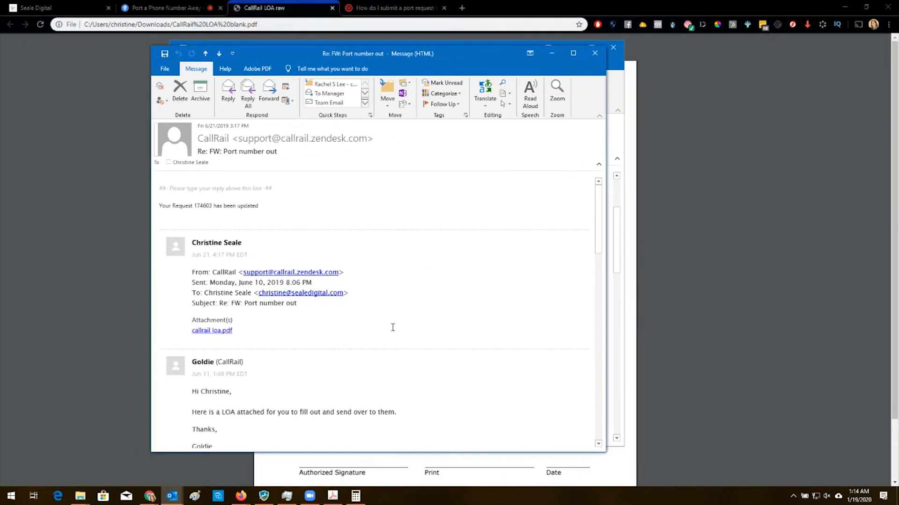
pyautogui.moveTo(413, 302)
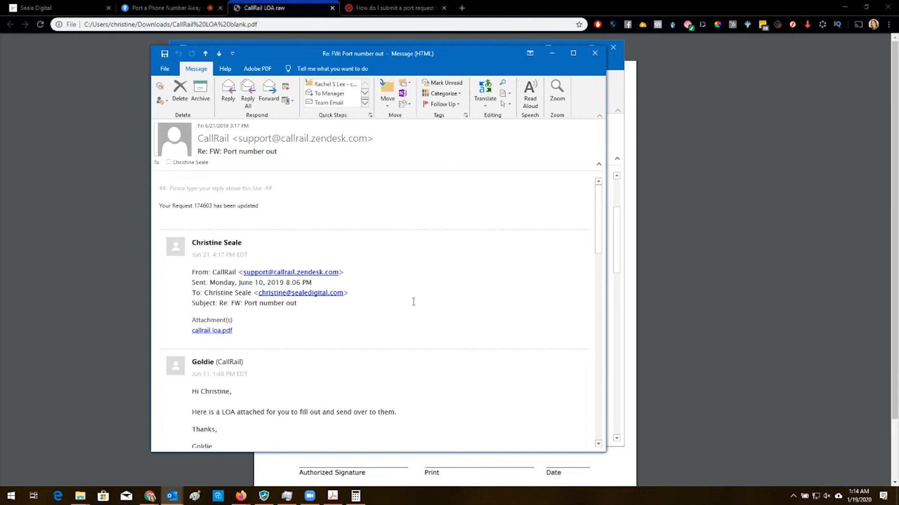
pyautogui.scroll(-3)
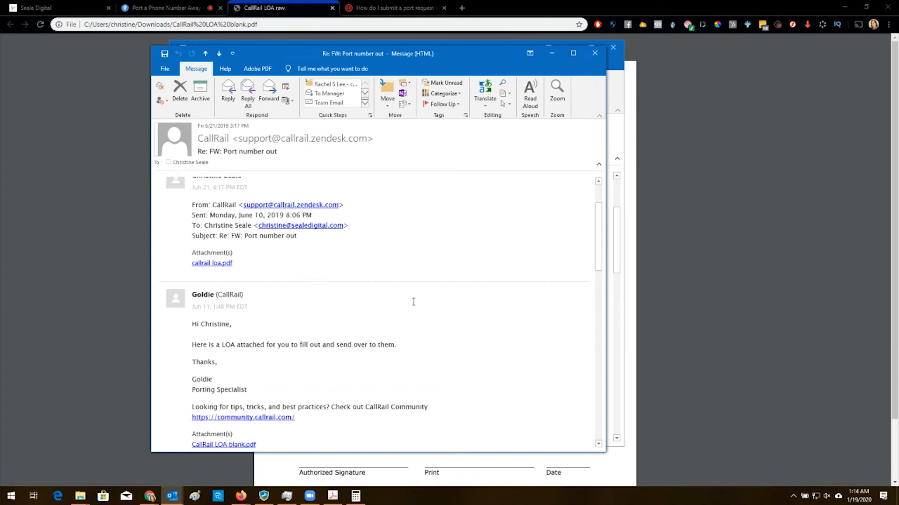
pyautogui.scroll(-3)
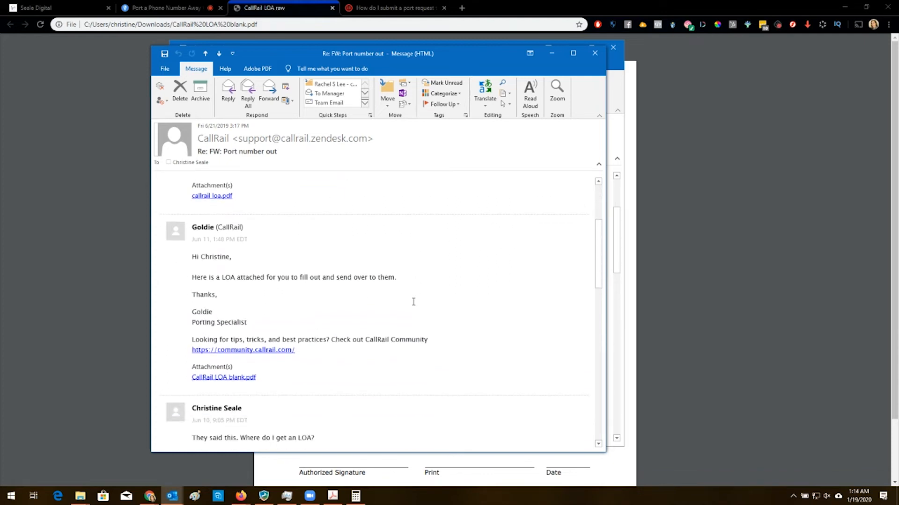
pyautogui.scroll(-3)
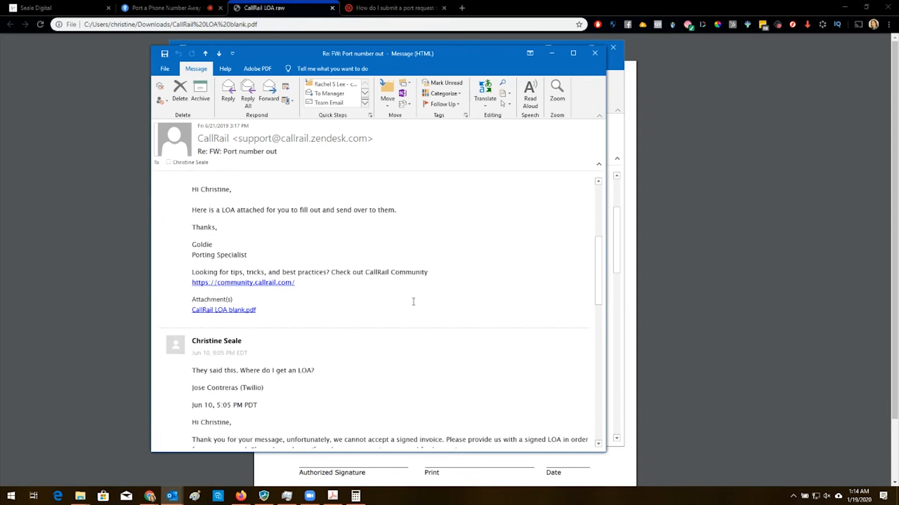
pyautogui.scroll(-3)
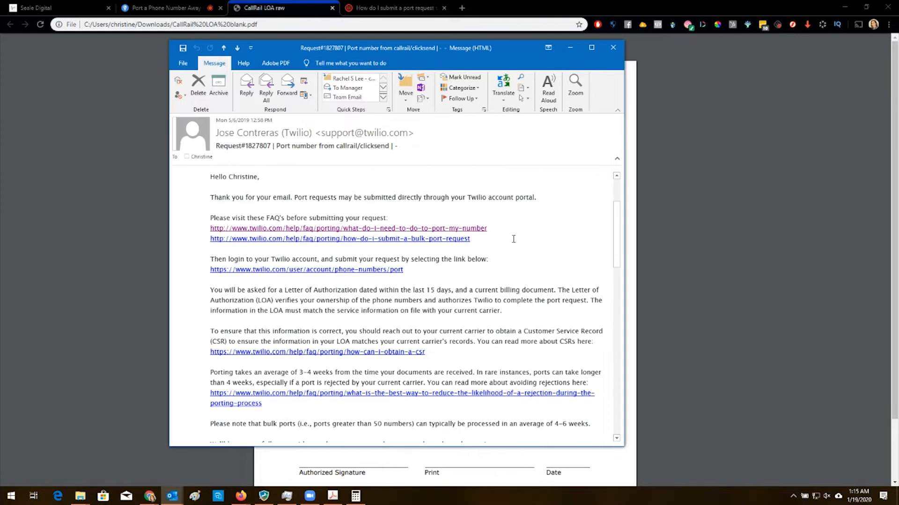
pyautogui.moveTo(511, 242)
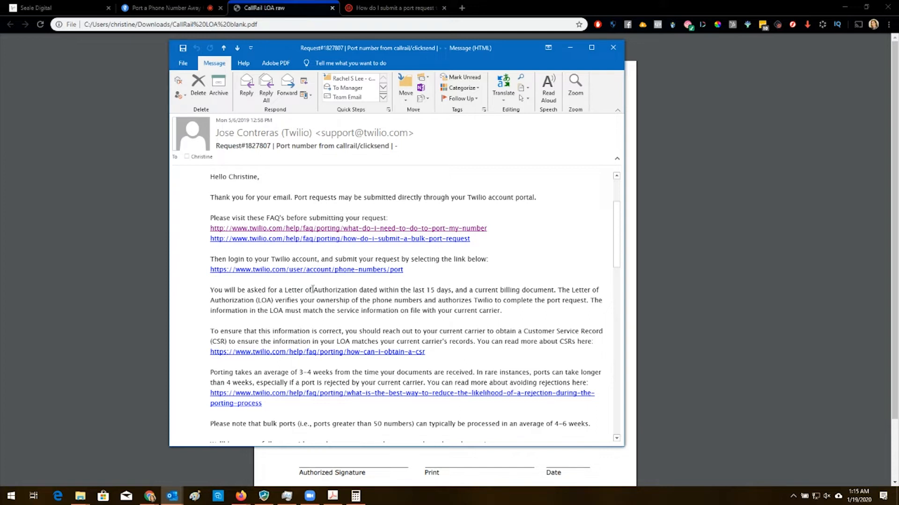
pyautogui.moveTo(467, 289)
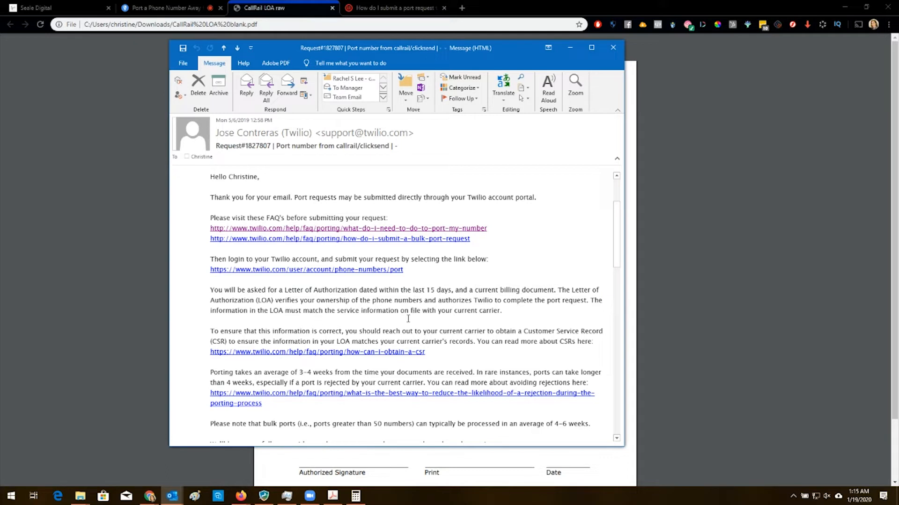
# Highlight the email sentences saying porting takes 3-4 weeks.
pyautogui.moveTo(210, 372); pyautogui.dragTo(335, 372)
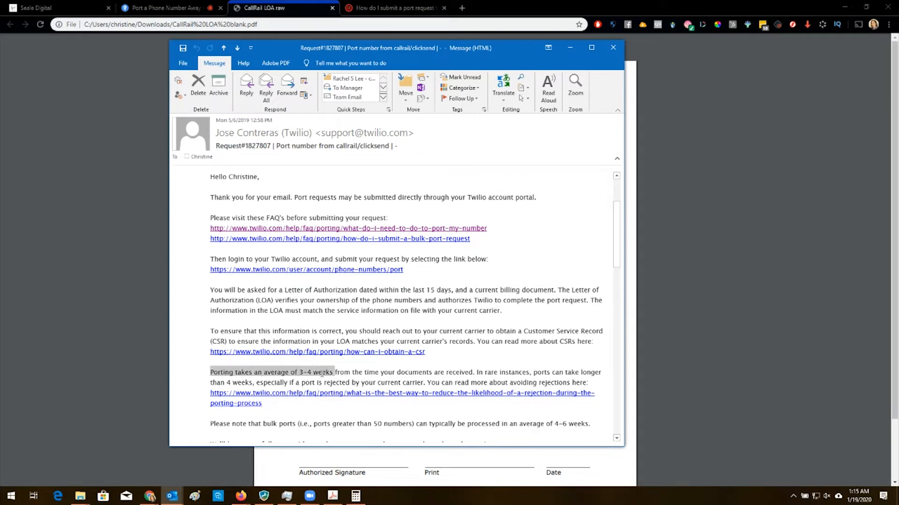
pyautogui.moveTo(334, 372); pyautogui.dragTo(471, 372)
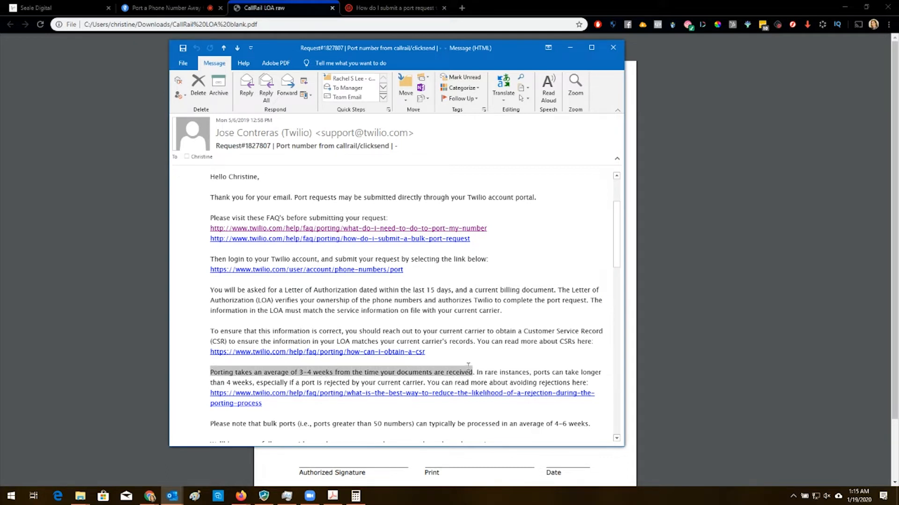
pyautogui.click(275, 383)
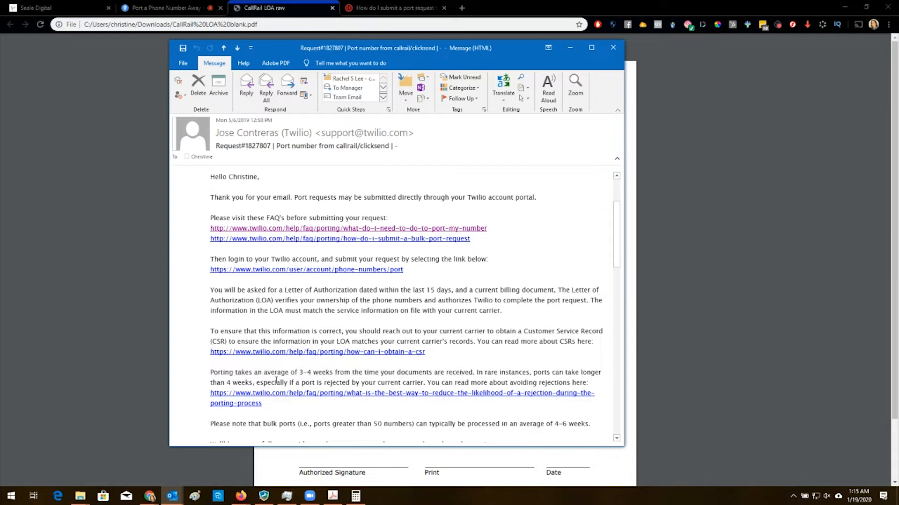
pyautogui.moveTo(375, 366)
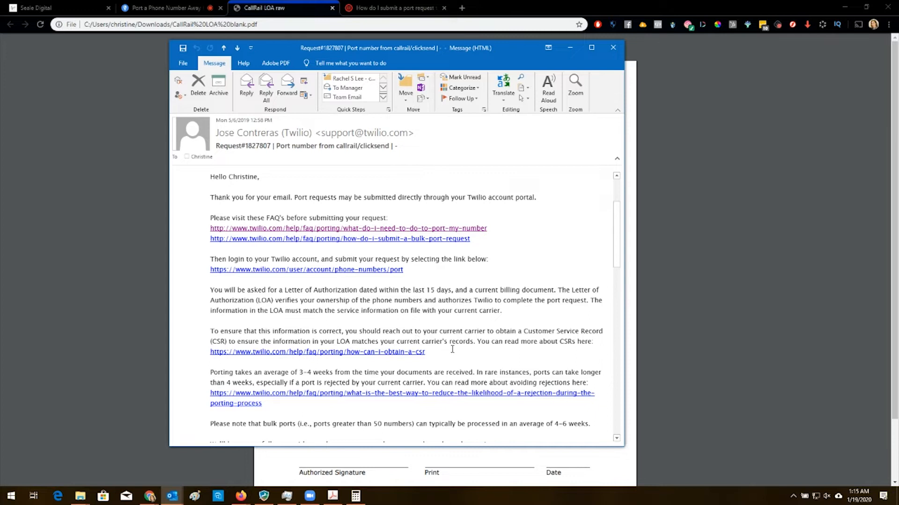
# Read the rest of the email and open the Request# 1890943 Twilio reply.
pyautogui.scroll(-3)
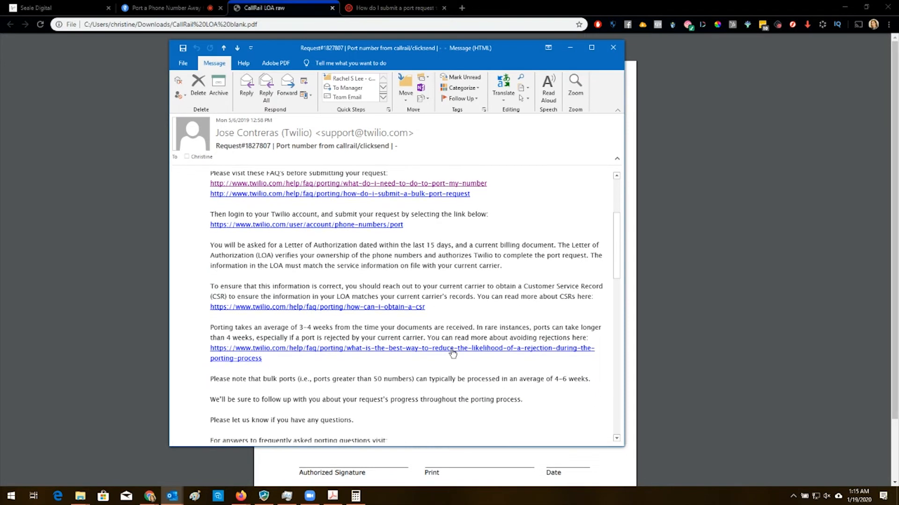
pyautogui.scroll(-3)
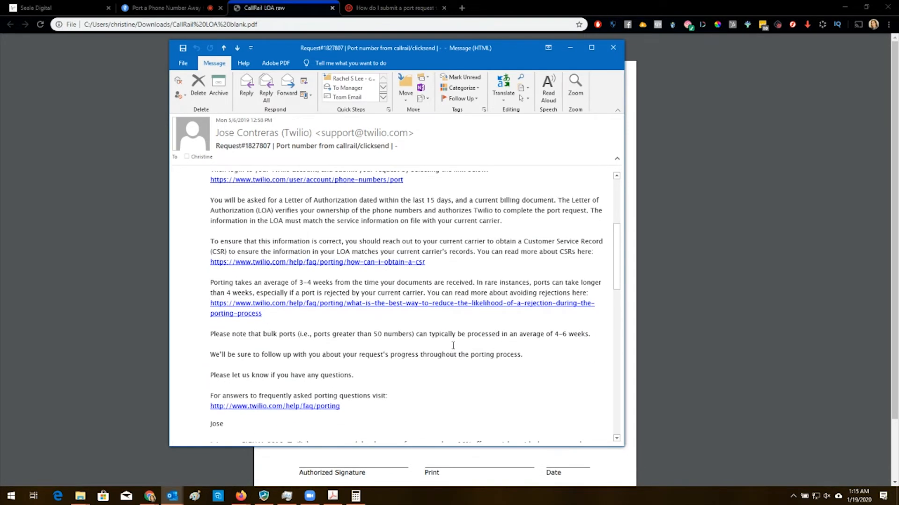
pyautogui.moveTo(534, 335)
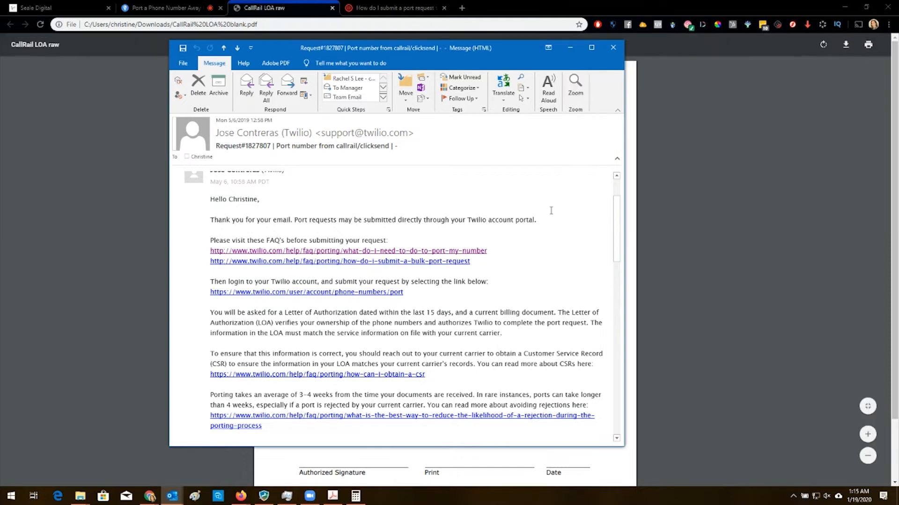
pyautogui.click(612, 47)
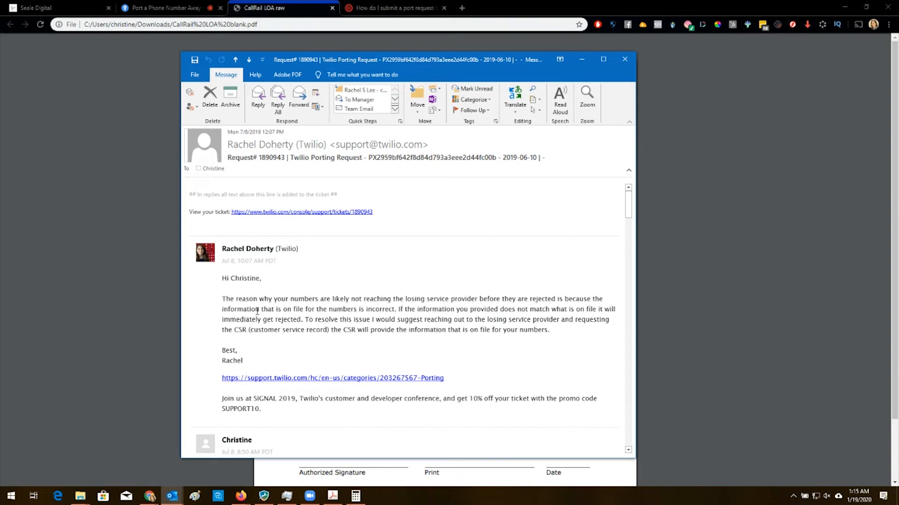
pyautogui.moveTo(243, 301)
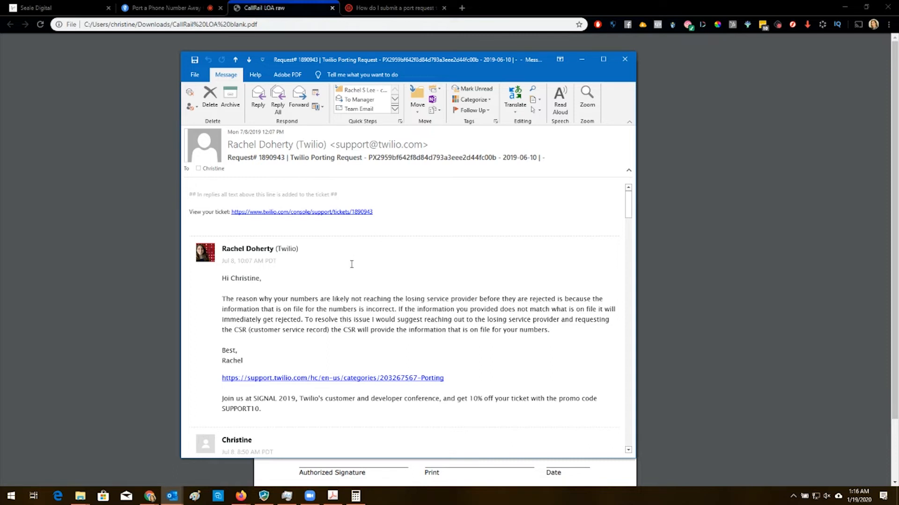
pyautogui.moveTo(329, 271)
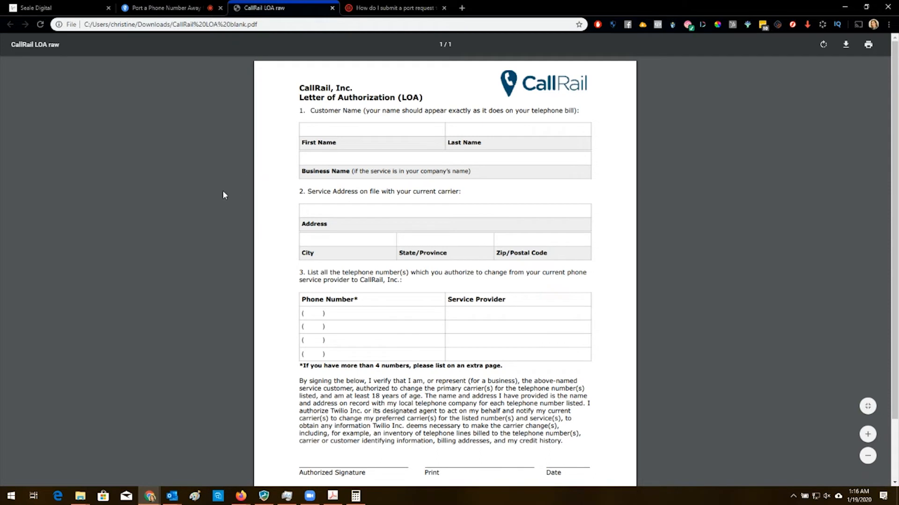
pyautogui.moveTo(222, 255)
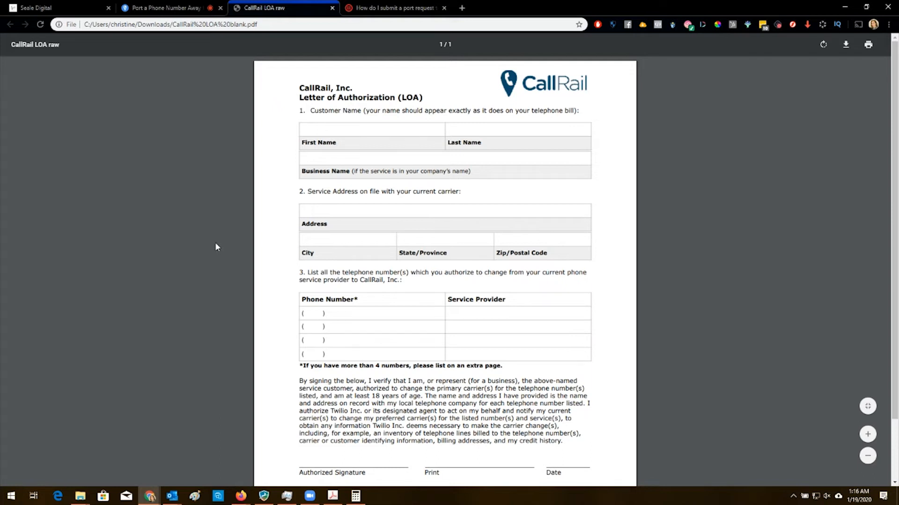
pyautogui.moveTo(218, 233)
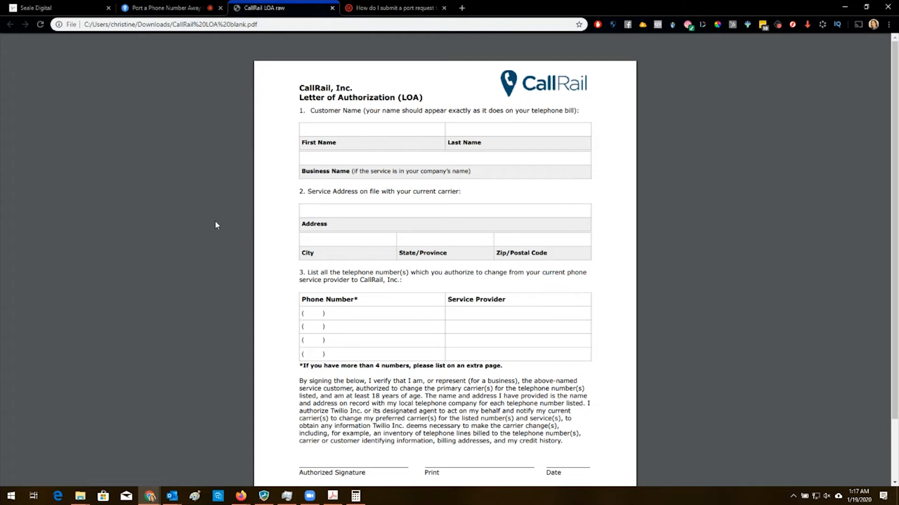
pyautogui.moveTo(207, 219)
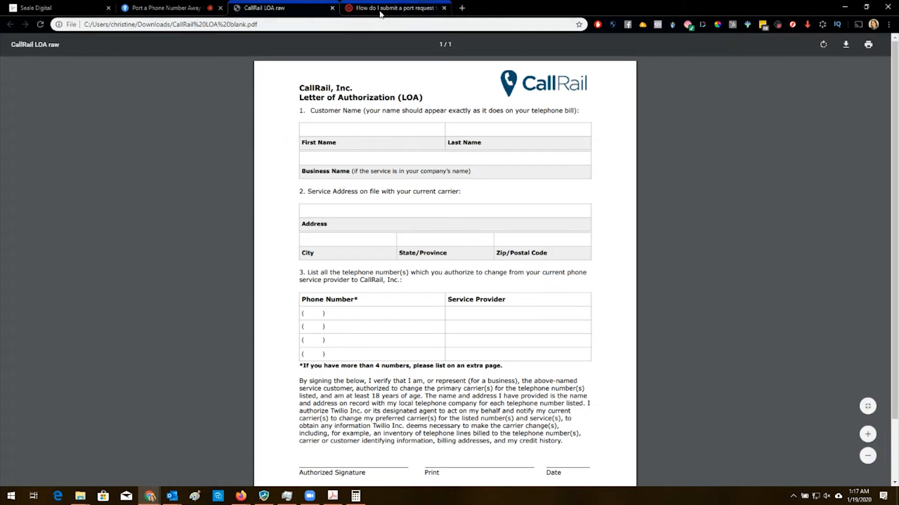
# Switch to the 'Port a Phone Number Away from CallRail' article tab.
pyautogui.click(167, 8)
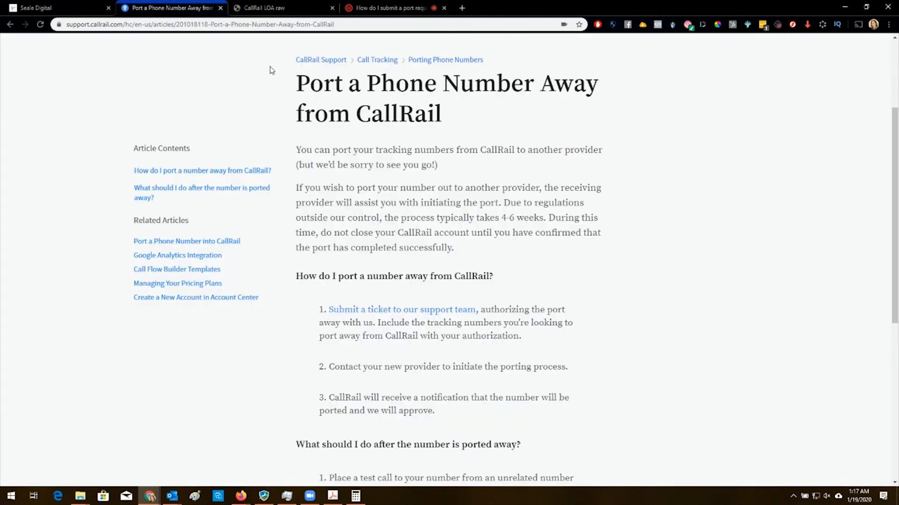
# Scroll down through the CallRail article's port-away steps.
pyautogui.scroll(-3)
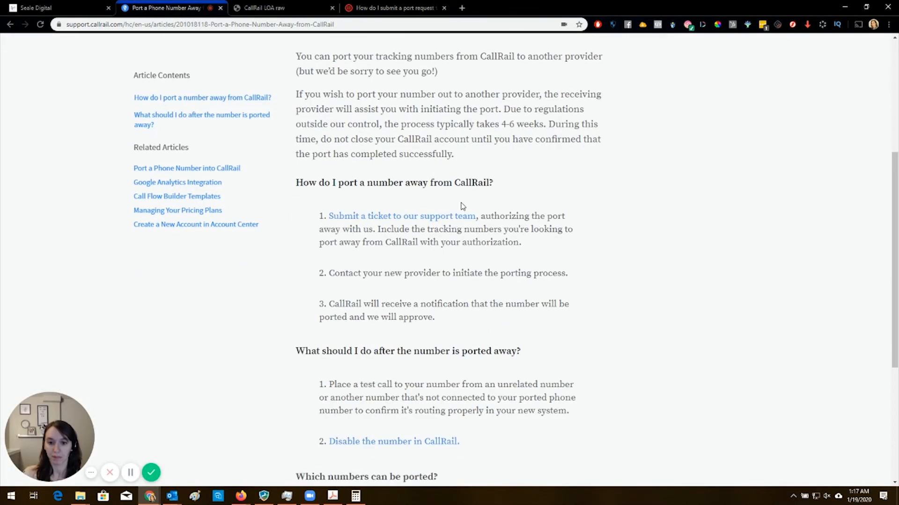
pyautogui.scroll(-3)
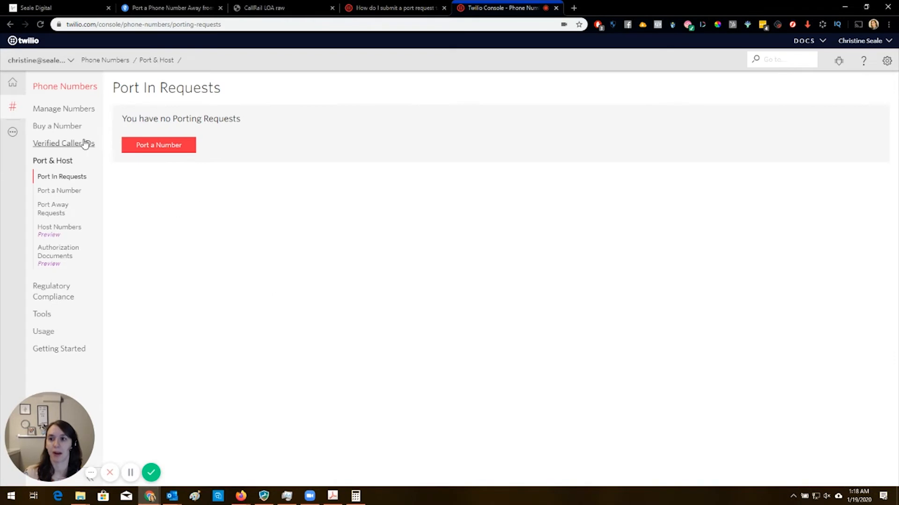
pyautogui.moveTo(12, 107)
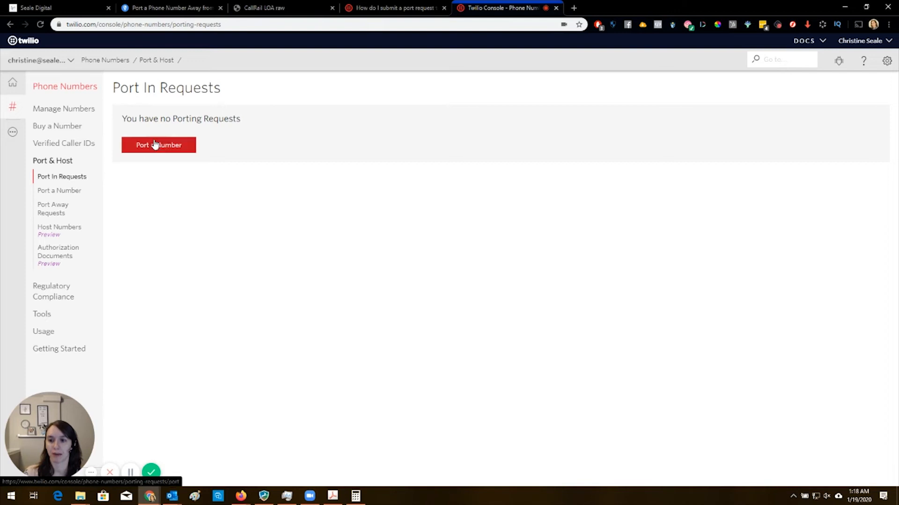
# Start a new Port a Number request from Twilio's Port In Requests page.
pyautogui.moveTo(137, 118); pyautogui.dragTo(241, 118)
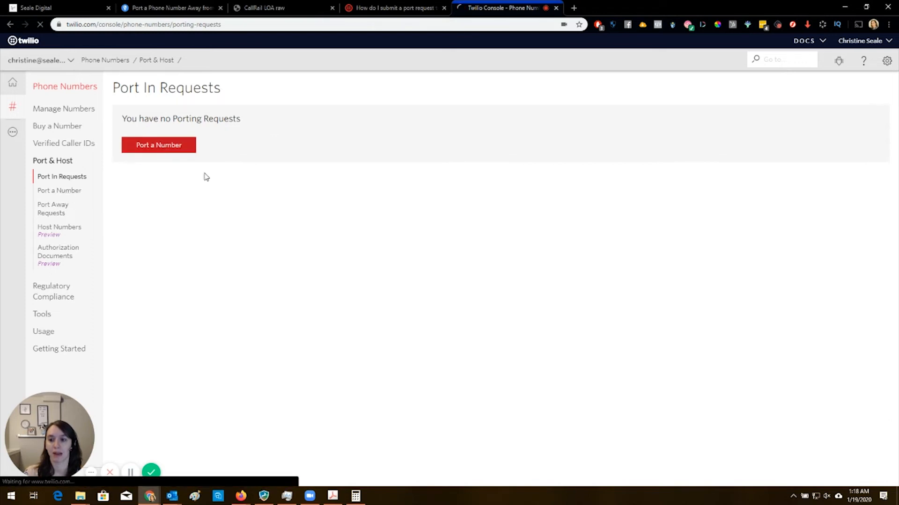
pyautogui.click(159, 145)
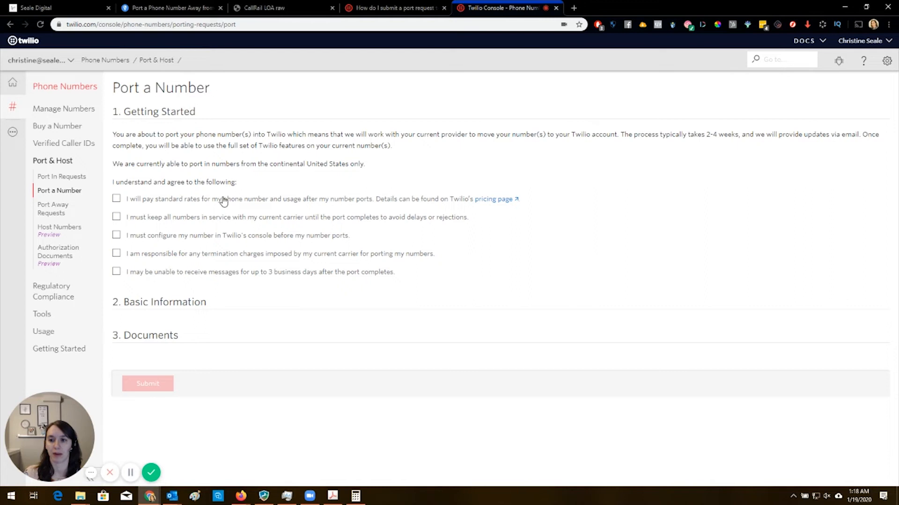
pyautogui.moveTo(149, 135)
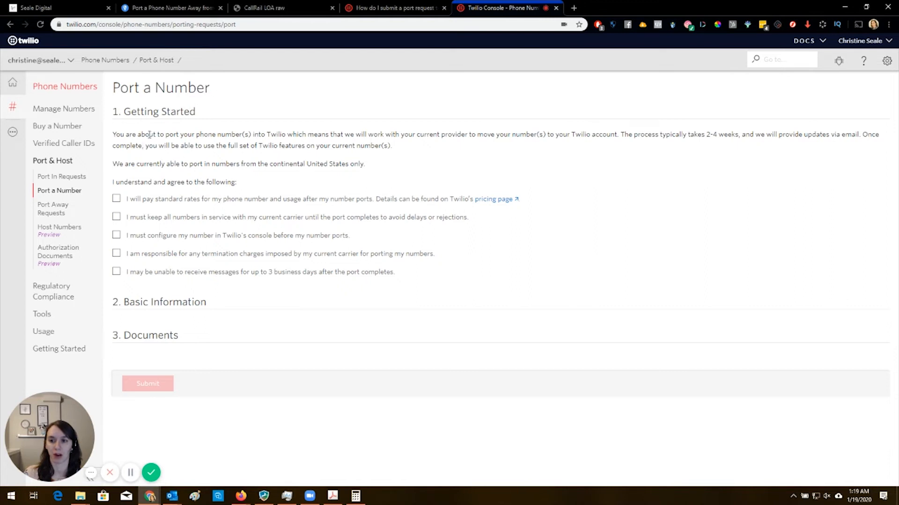
# Highlight the porting agreement statements, emphasising the 3 business days messaging gap.
pyautogui.moveTo(148, 134); pyautogui.dragTo(394, 145)
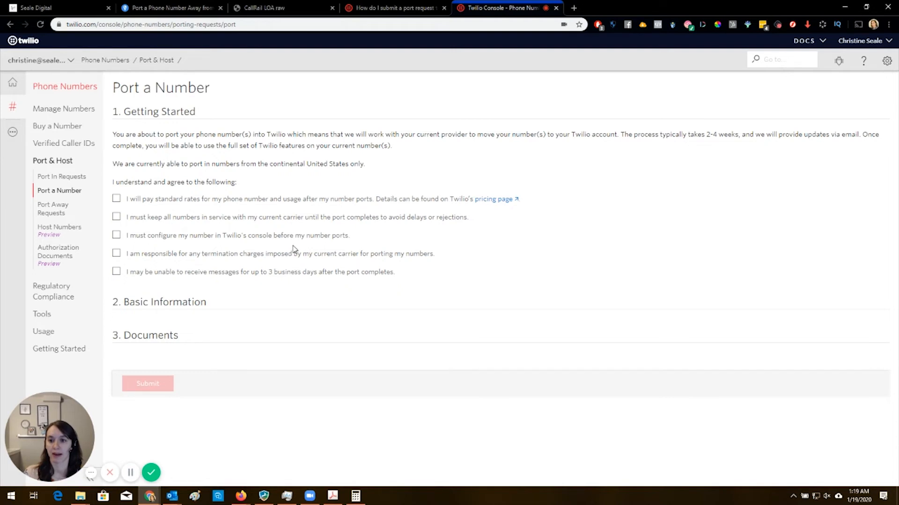
pyautogui.moveTo(305, 219)
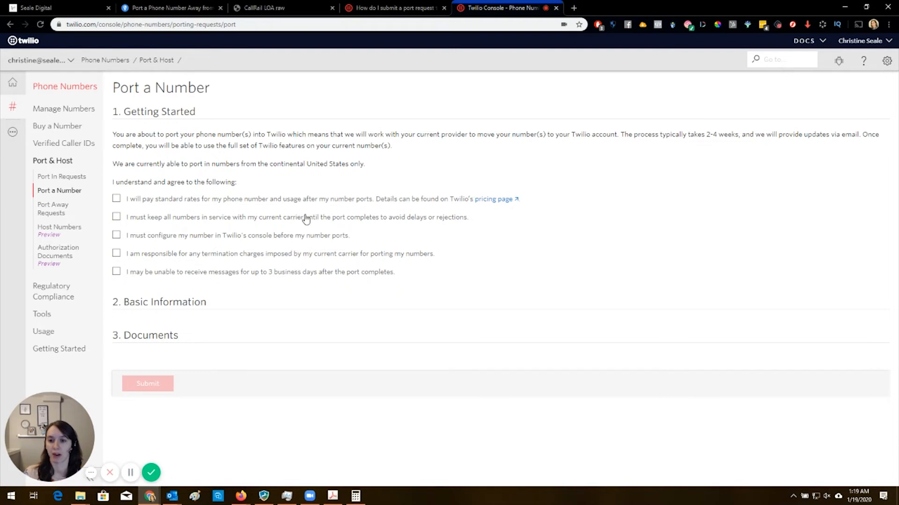
pyautogui.moveTo(322, 235)
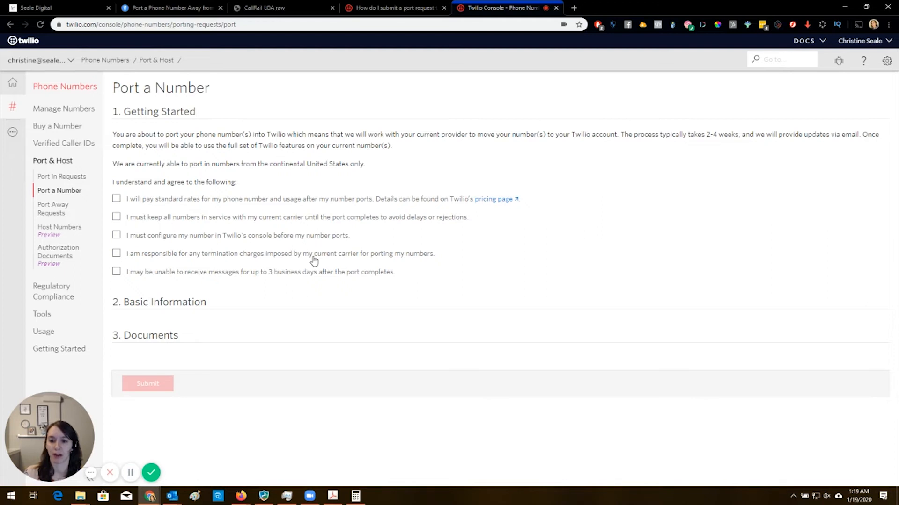
pyautogui.moveTo(284, 277)
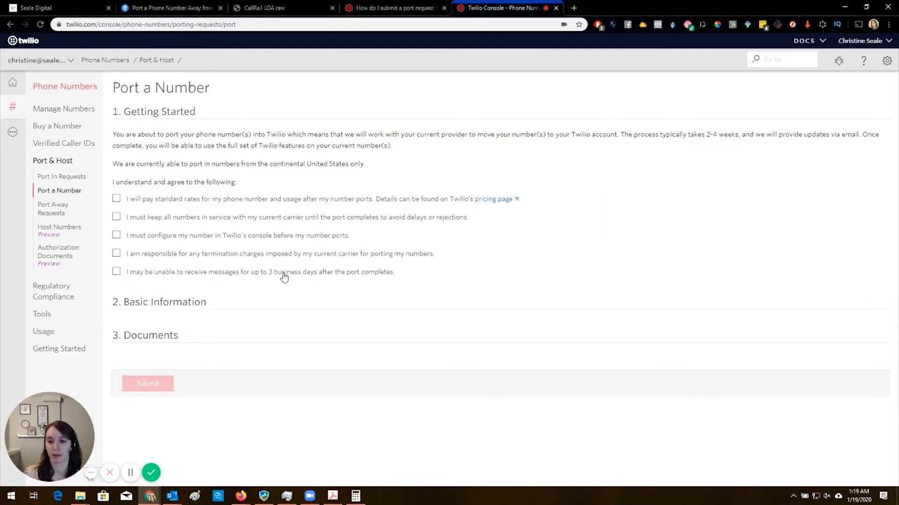
pyautogui.moveTo(260, 272); pyautogui.dragTo(329, 271)
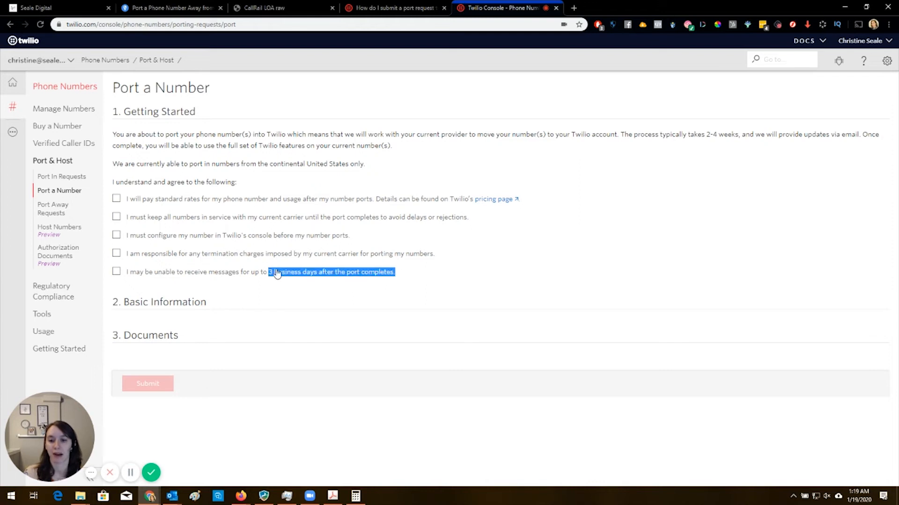
pyautogui.moveTo(350, 212)
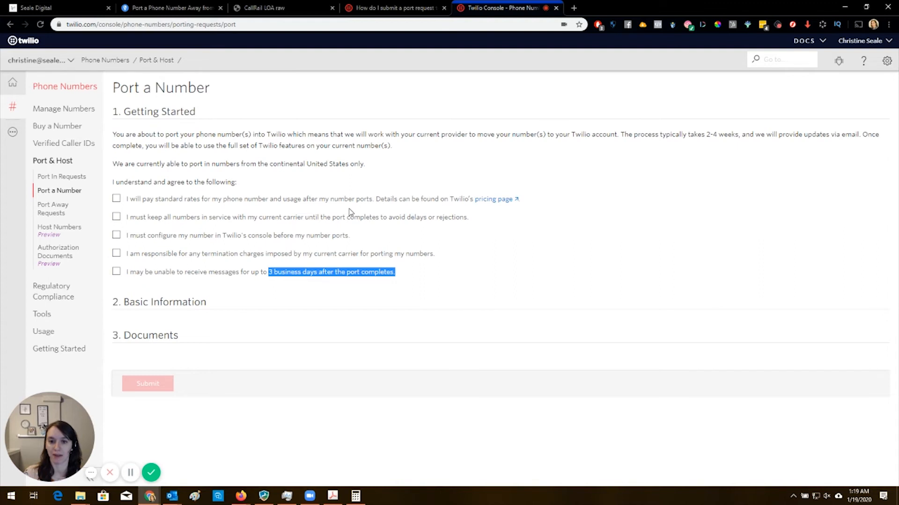
pyautogui.moveTo(443, 263)
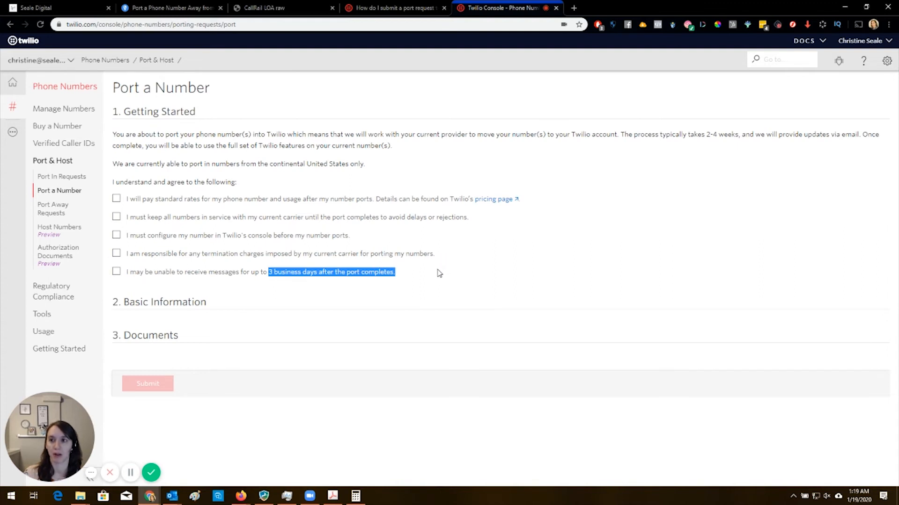
pyautogui.moveTo(436, 275)
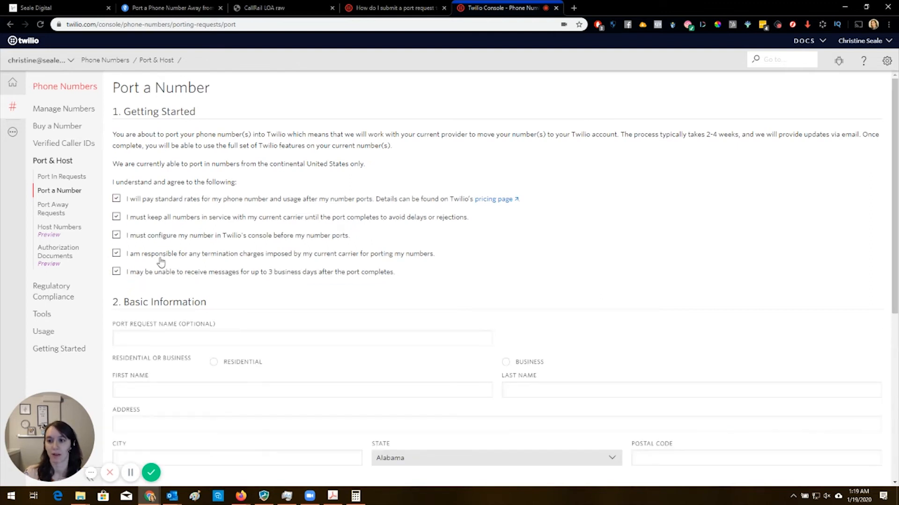
pyautogui.scroll(-3)
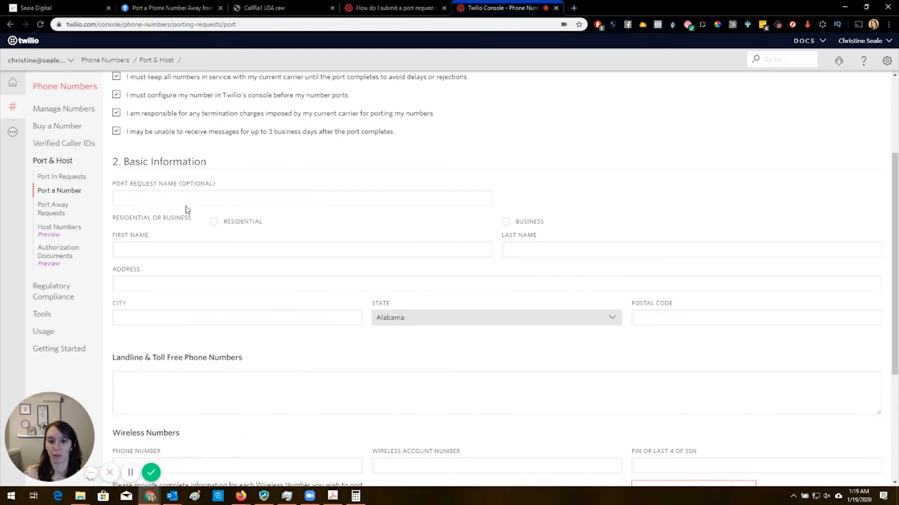
pyautogui.scroll(-3)
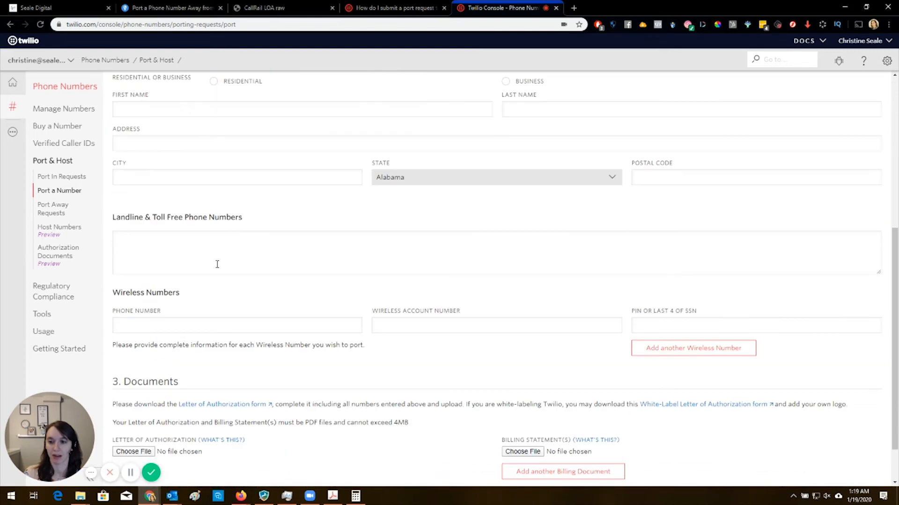
pyautogui.scroll(-3)
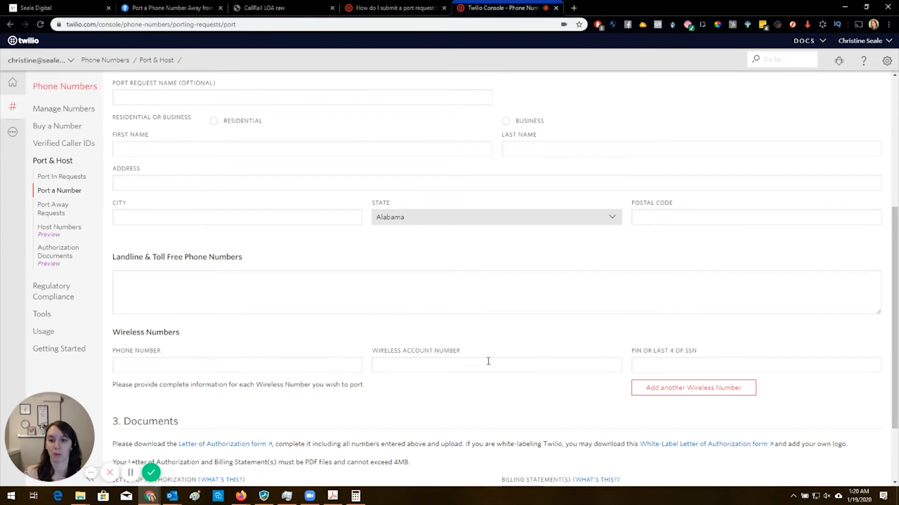
pyautogui.moveTo(469, 342)
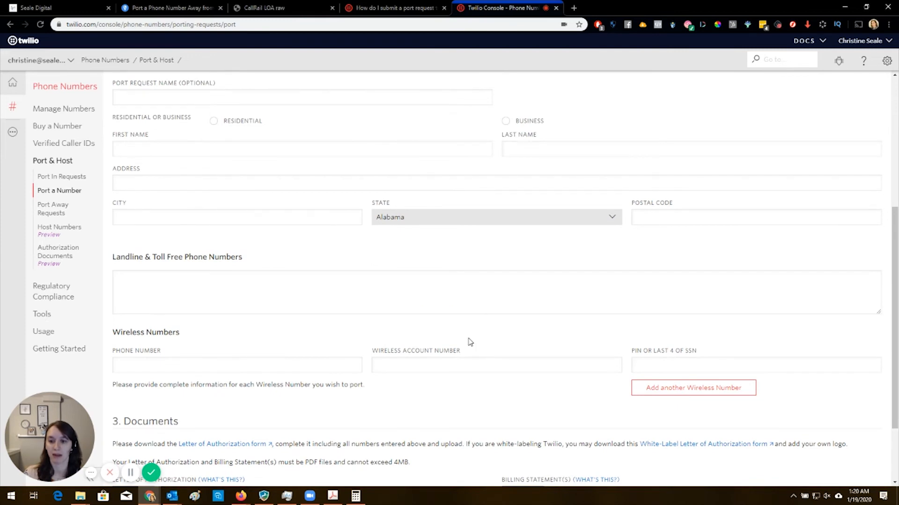
pyautogui.scroll(3)
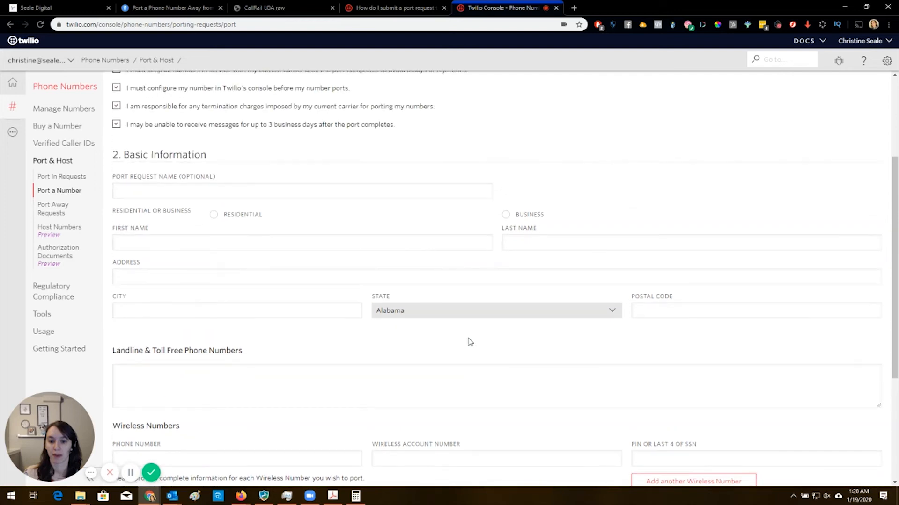
pyautogui.scroll(-3)
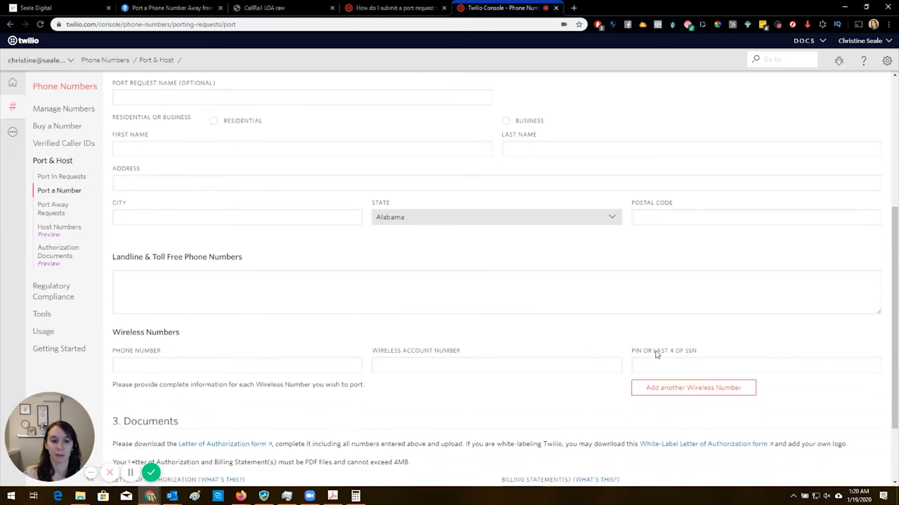
pyautogui.doubleClick(636, 350)
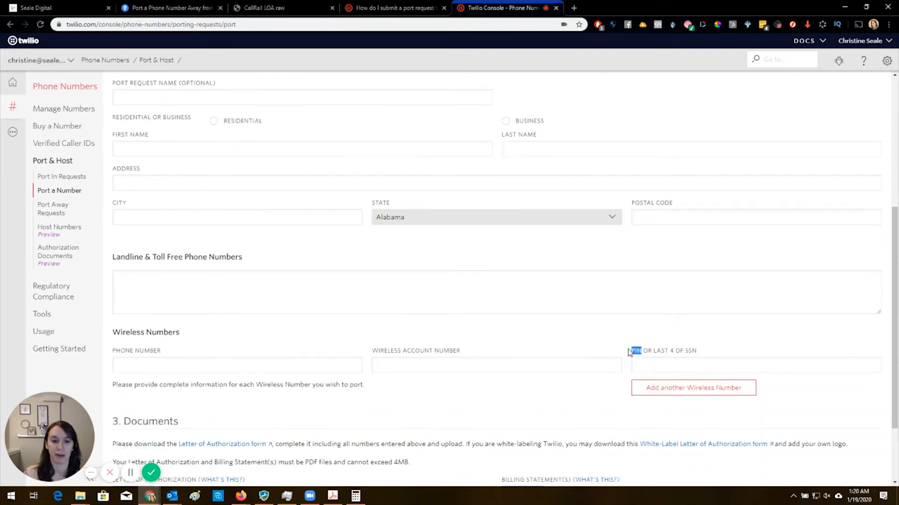
pyautogui.scroll(-3)
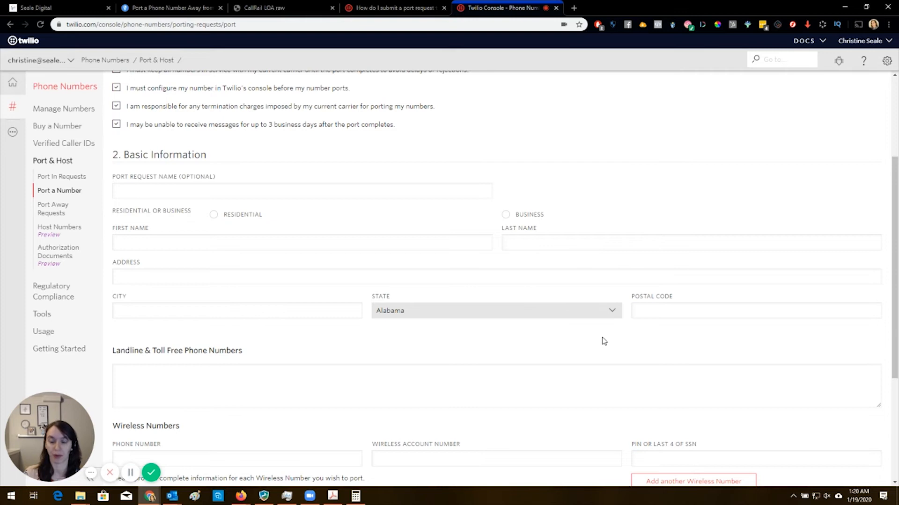
pyautogui.scroll(3)
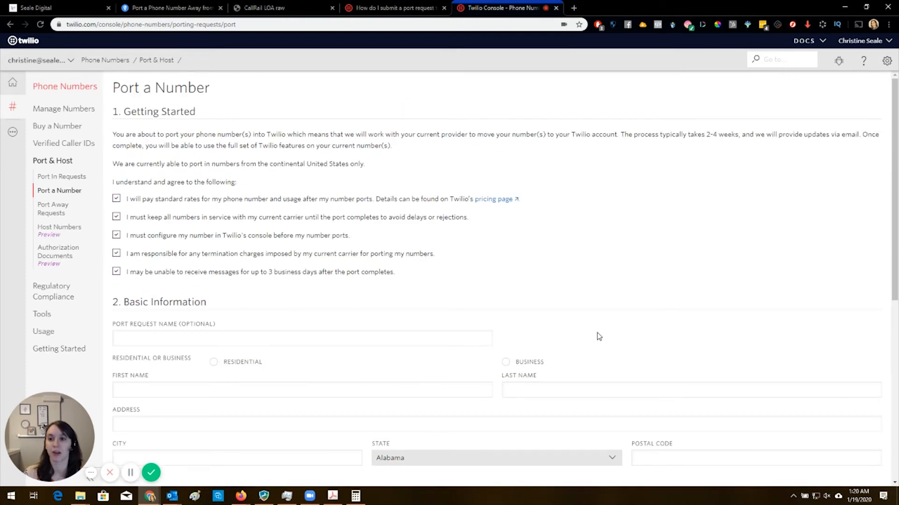
pyautogui.moveTo(491, 293)
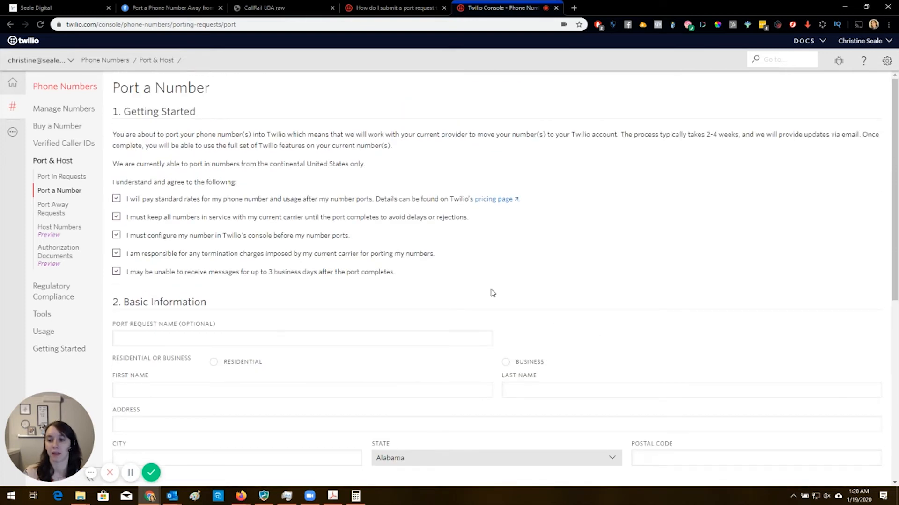
pyautogui.scroll(-3)
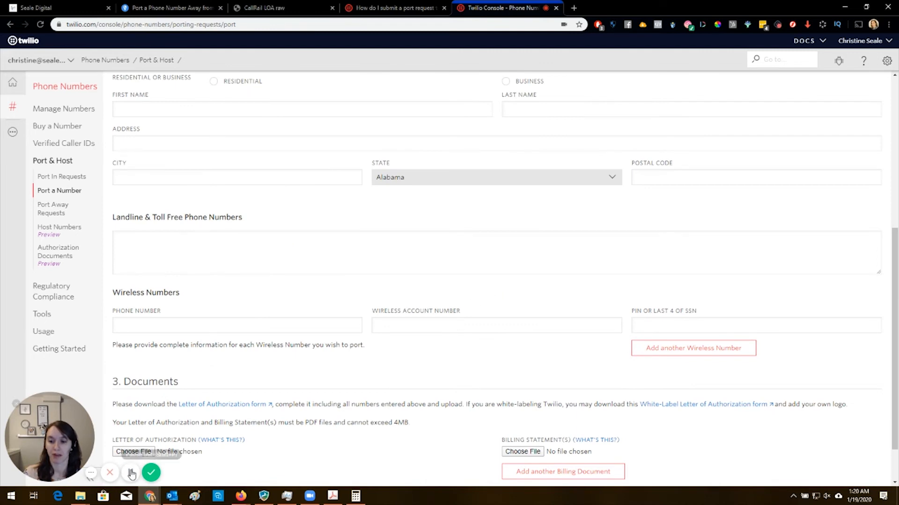
pyautogui.click(52, 7)
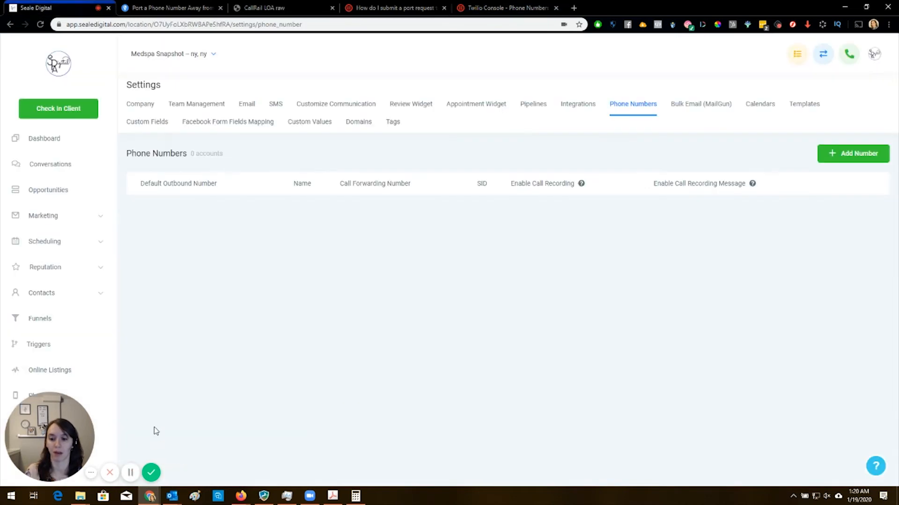
pyautogui.moveTo(838, 238)
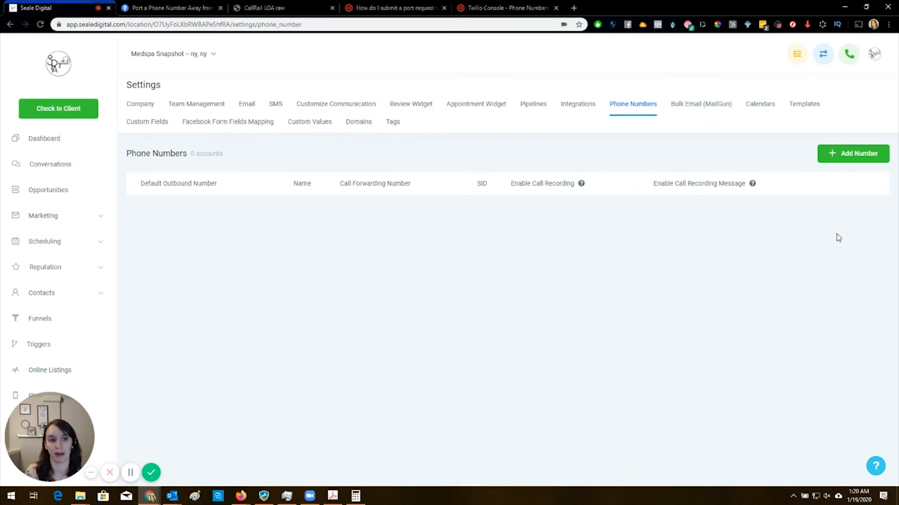
pyautogui.click(853, 154)
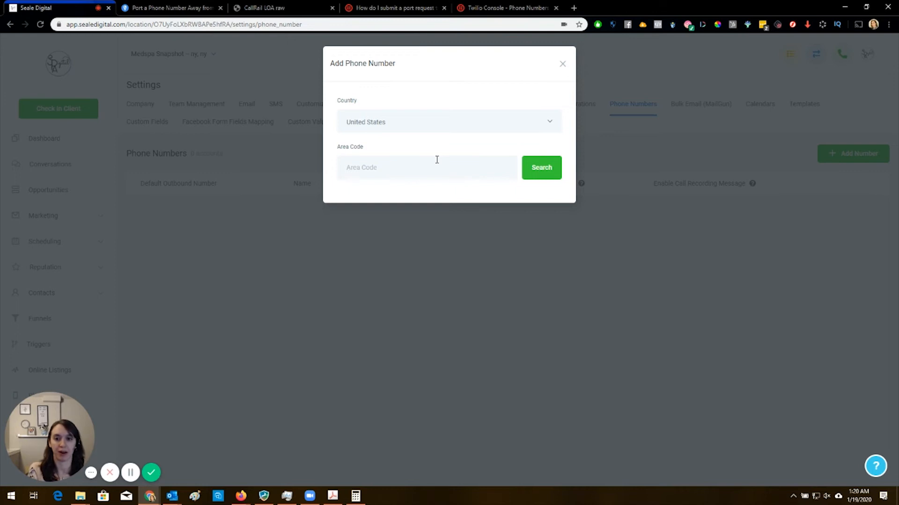
pyautogui.write('620')
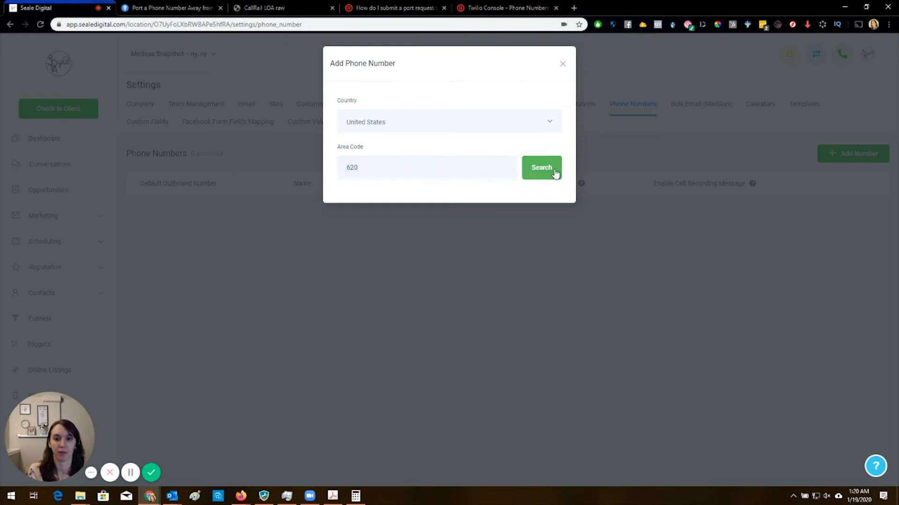
pyautogui.click(541, 167)
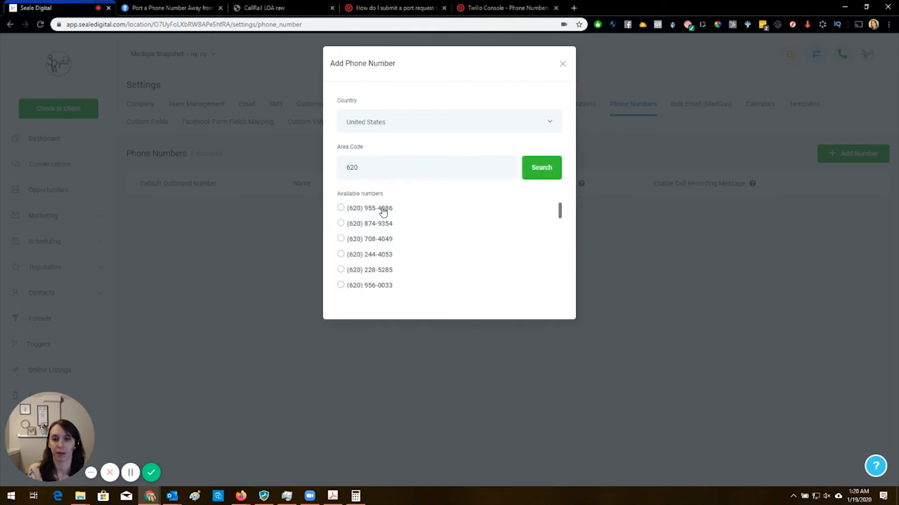
pyautogui.click(340, 208)
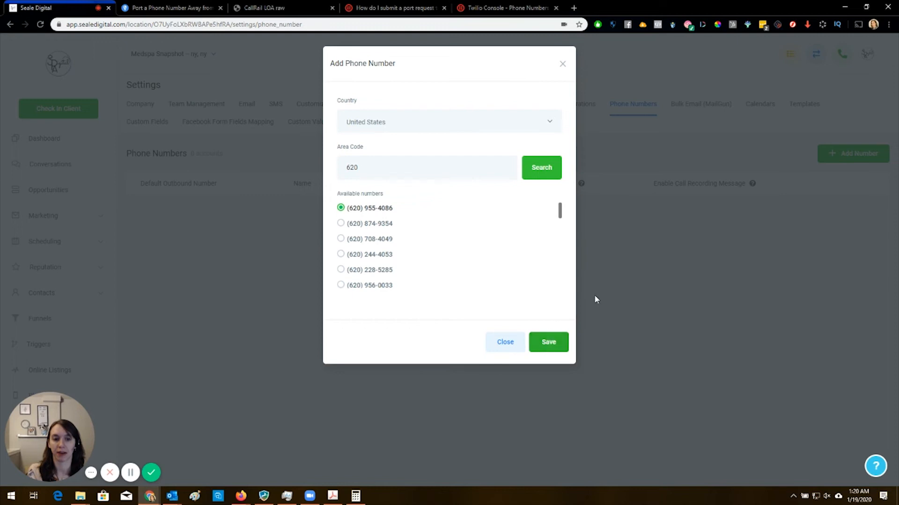
pyautogui.moveTo(505, 343)
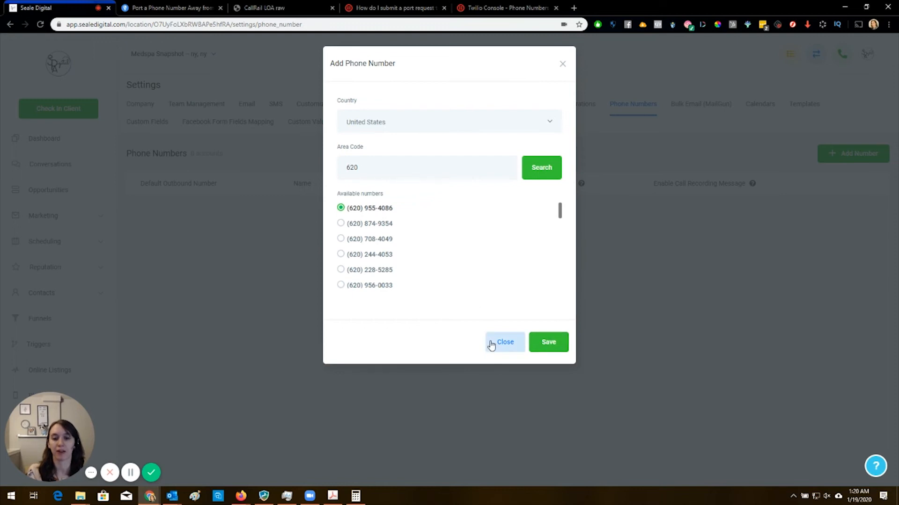
pyautogui.click(504, 342)
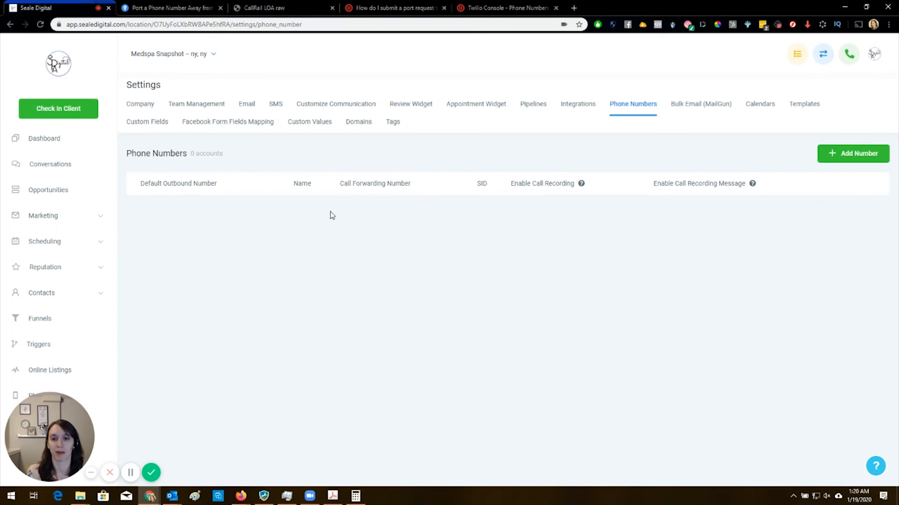
pyautogui.moveTo(430, 208)
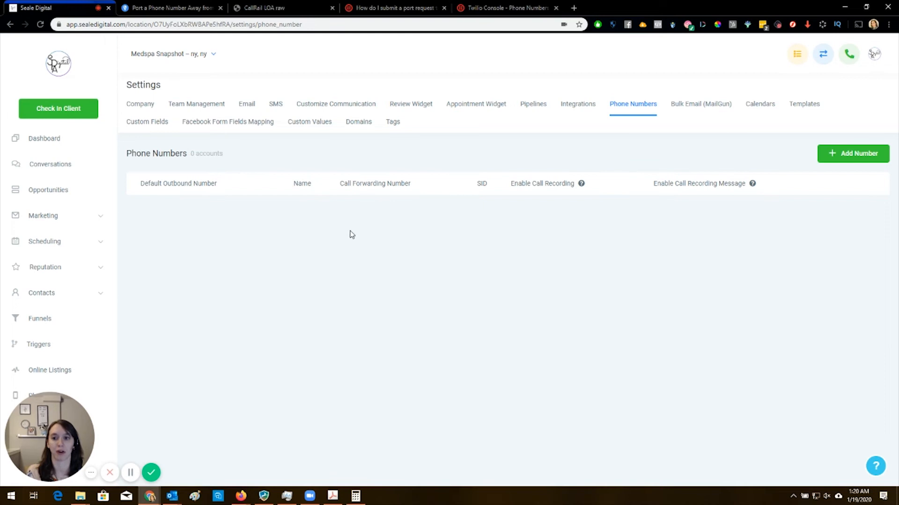
pyautogui.moveTo(547, 209)
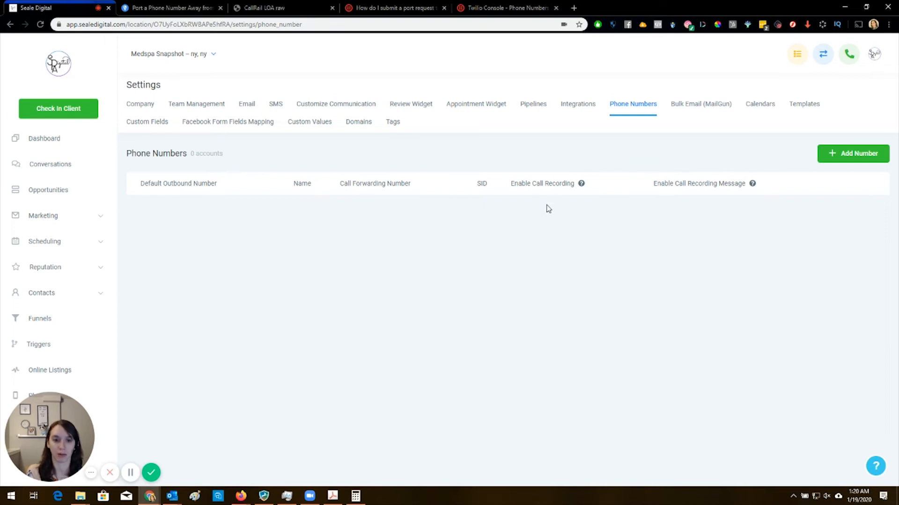
pyautogui.moveTo(753, 183)
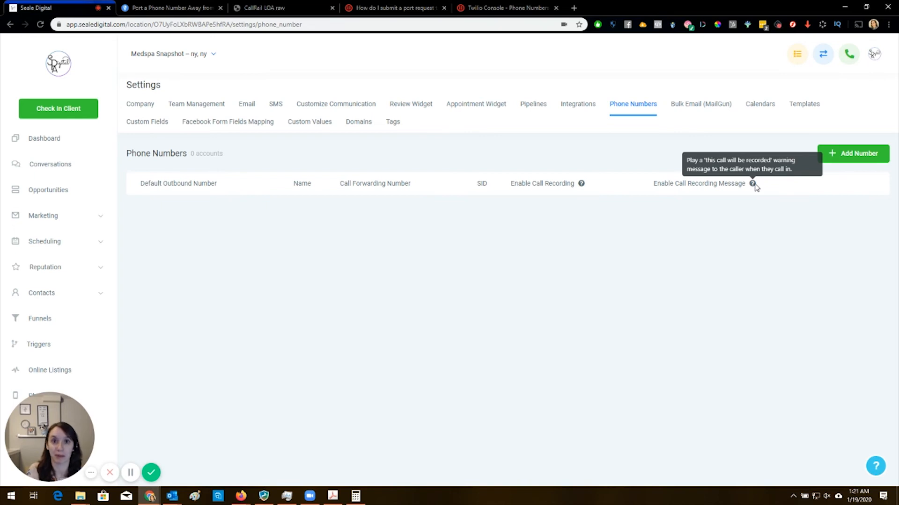
# Switch to the CallRail porting help article tab.
pyautogui.click(169, 7)
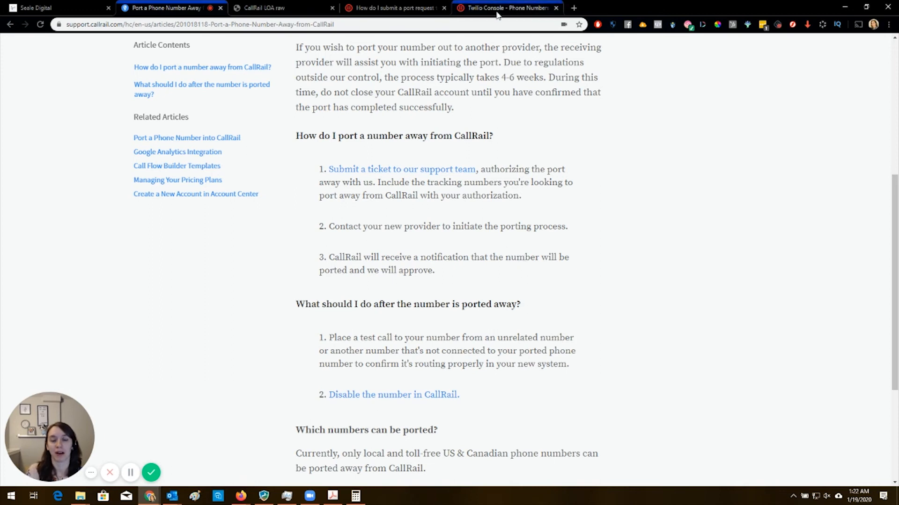
# Revisit the Twilio port form, then open HighLevel's calling panel to check caller ID.
pyautogui.click(506, 8)
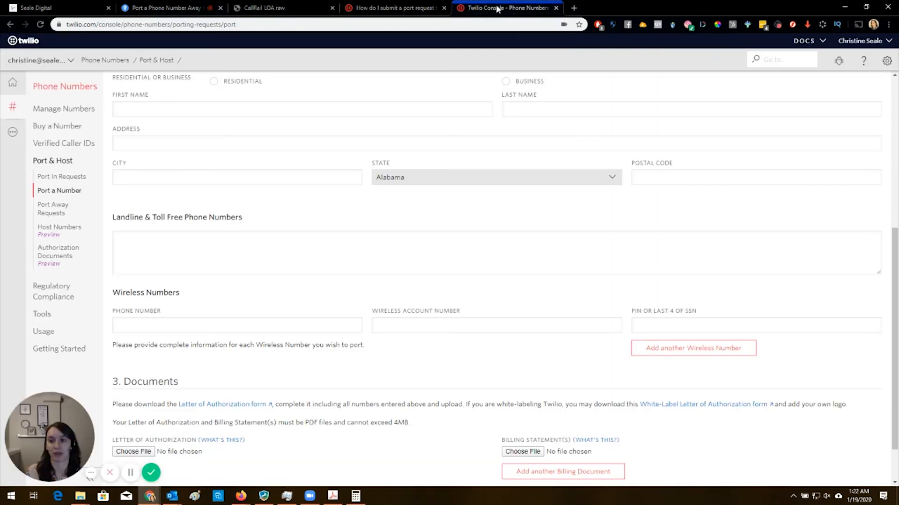
pyautogui.moveTo(286, 130)
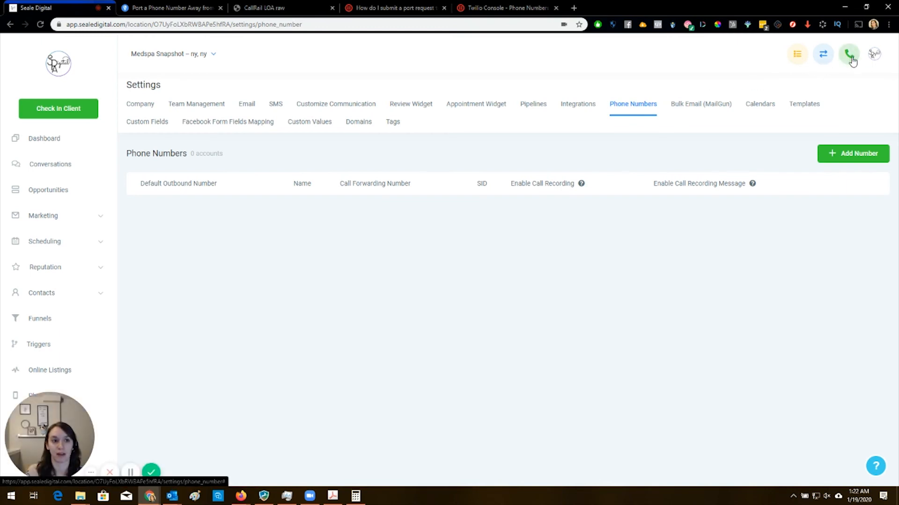
pyautogui.click(849, 54)
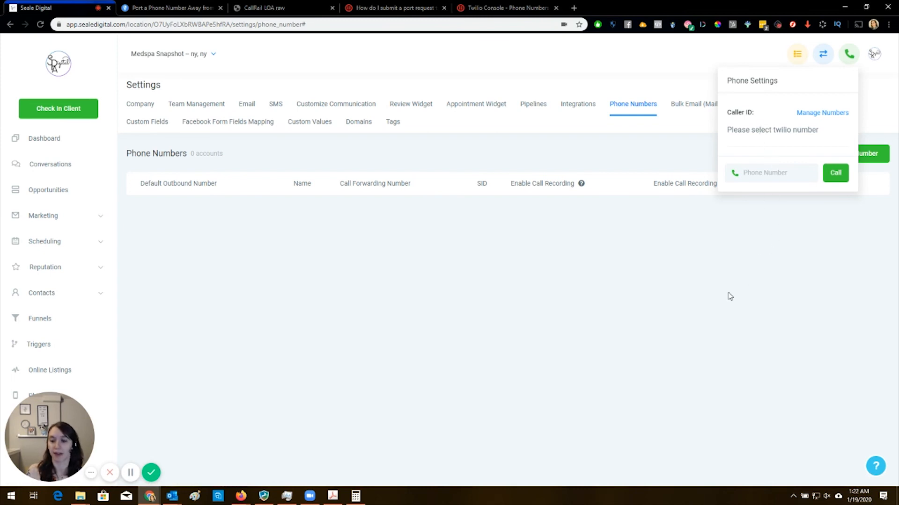
pyautogui.moveTo(834, 105)
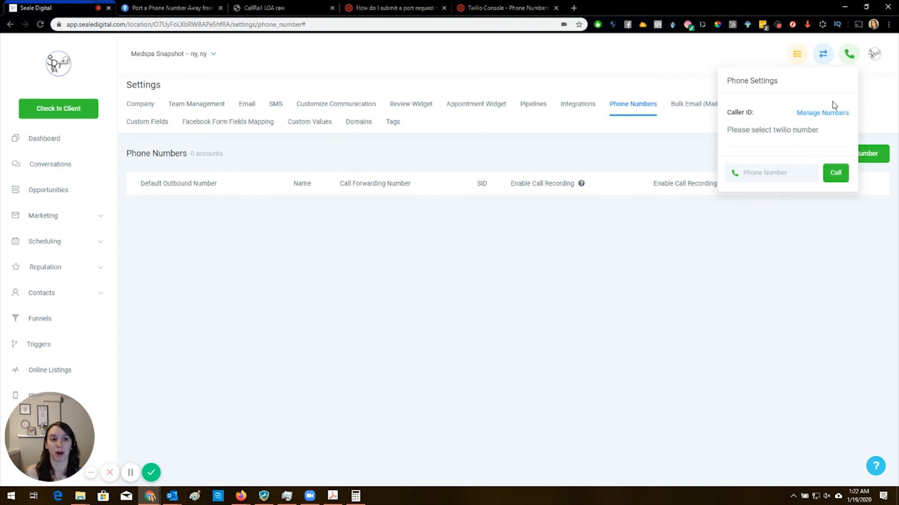
pyautogui.moveTo(831, 66)
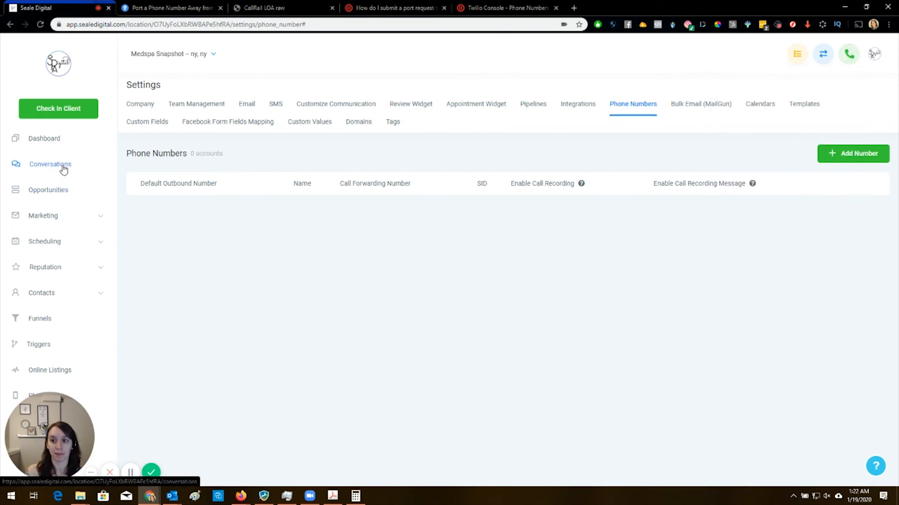
# Open HighLevel's Conversations page from the left sidebar, showing an empty message list.
pyautogui.click(50, 163)
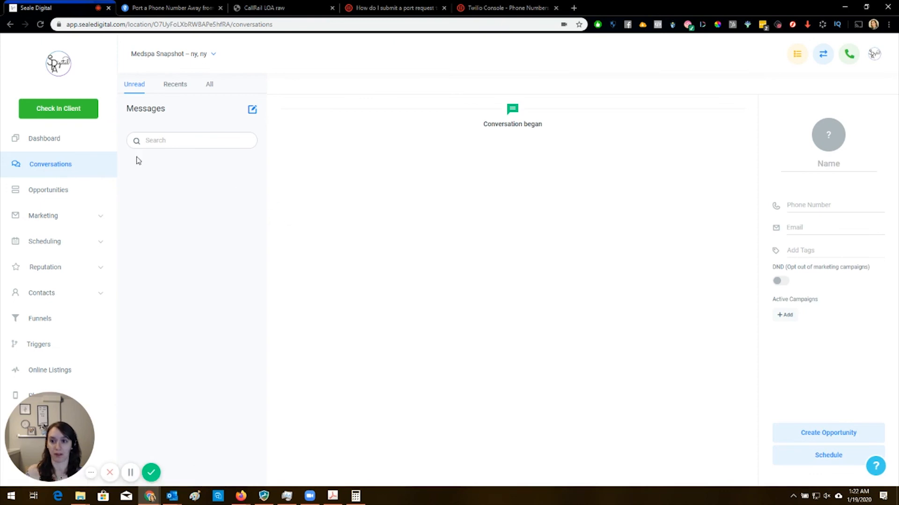
pyautogui.moveTo(177, 164)
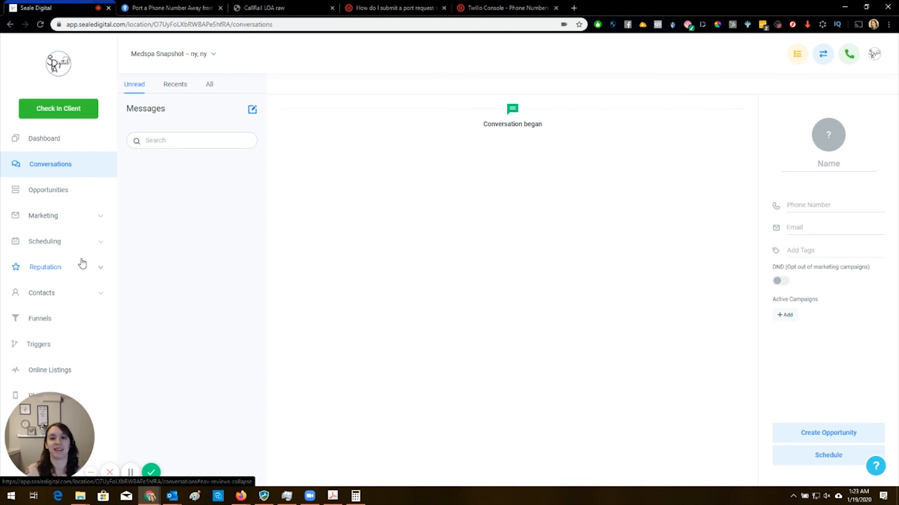
pyautogui.moveTo(392, 7)
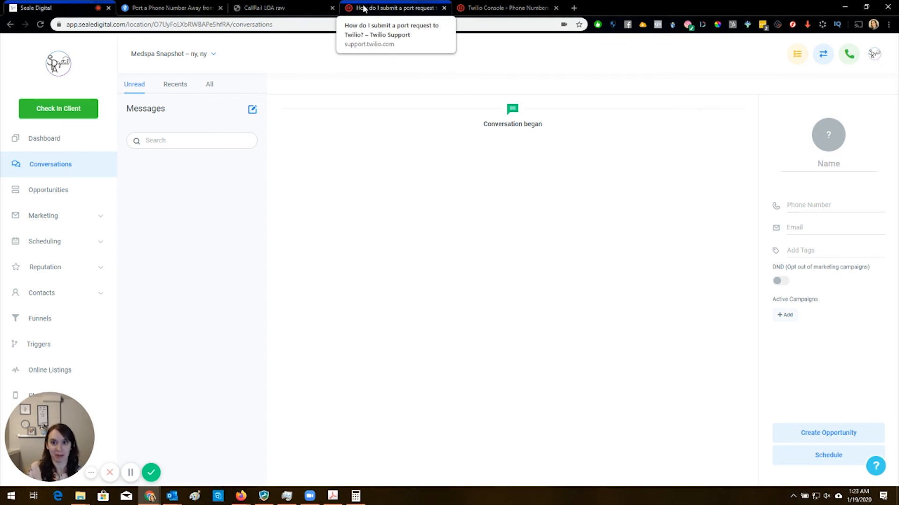
# Switch to the Twilio Support article 'How do I submit a port request to Twilio?'.
pyautogui.click(393, 8)
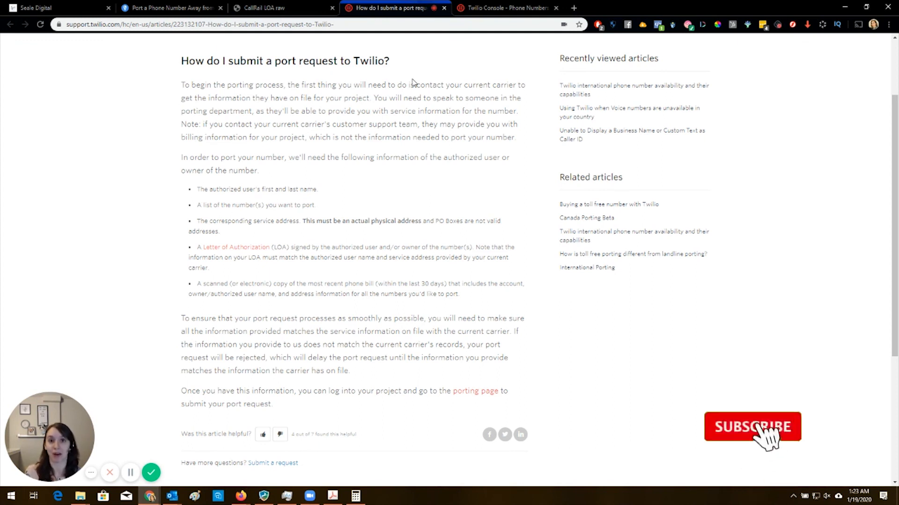
pyautogui.click(751, 426)
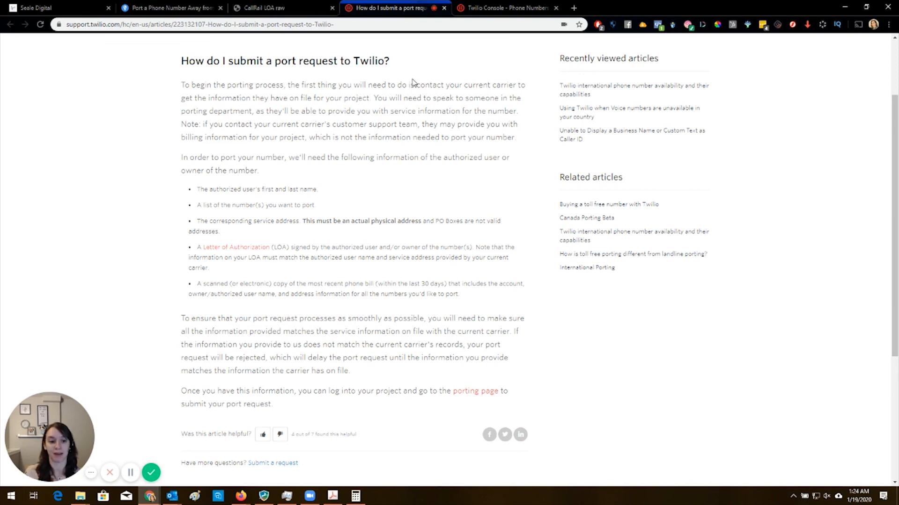
pyautogui.moveTo(271, 308)
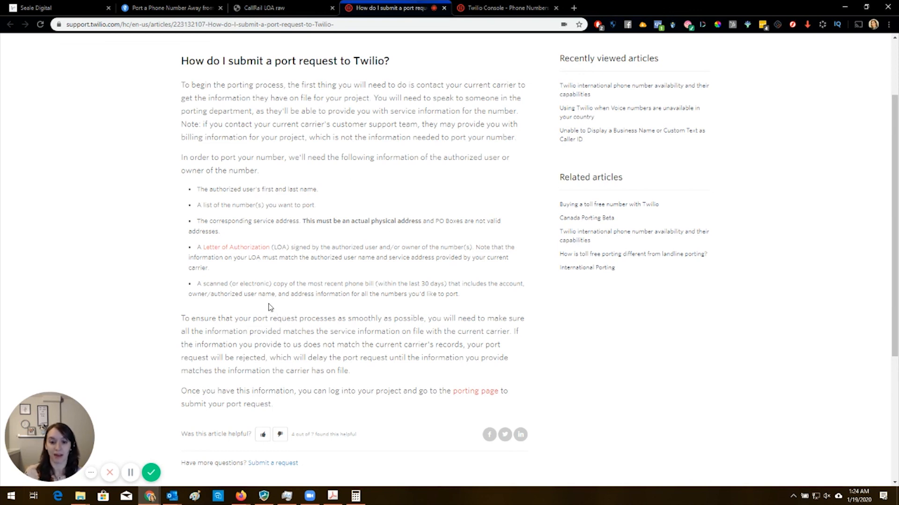